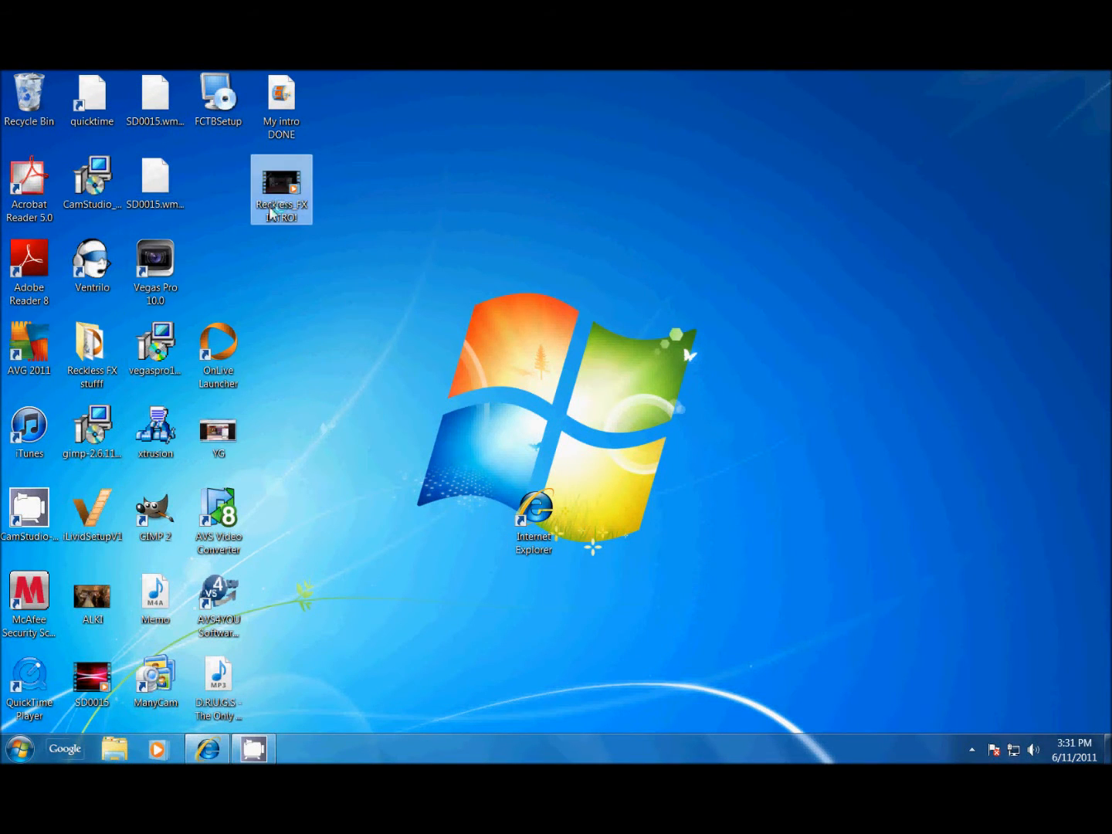
Play the Reckless_FX intro, launch Movie Maker, set clip speed to 0.75x and preview
double_click(281, 190)
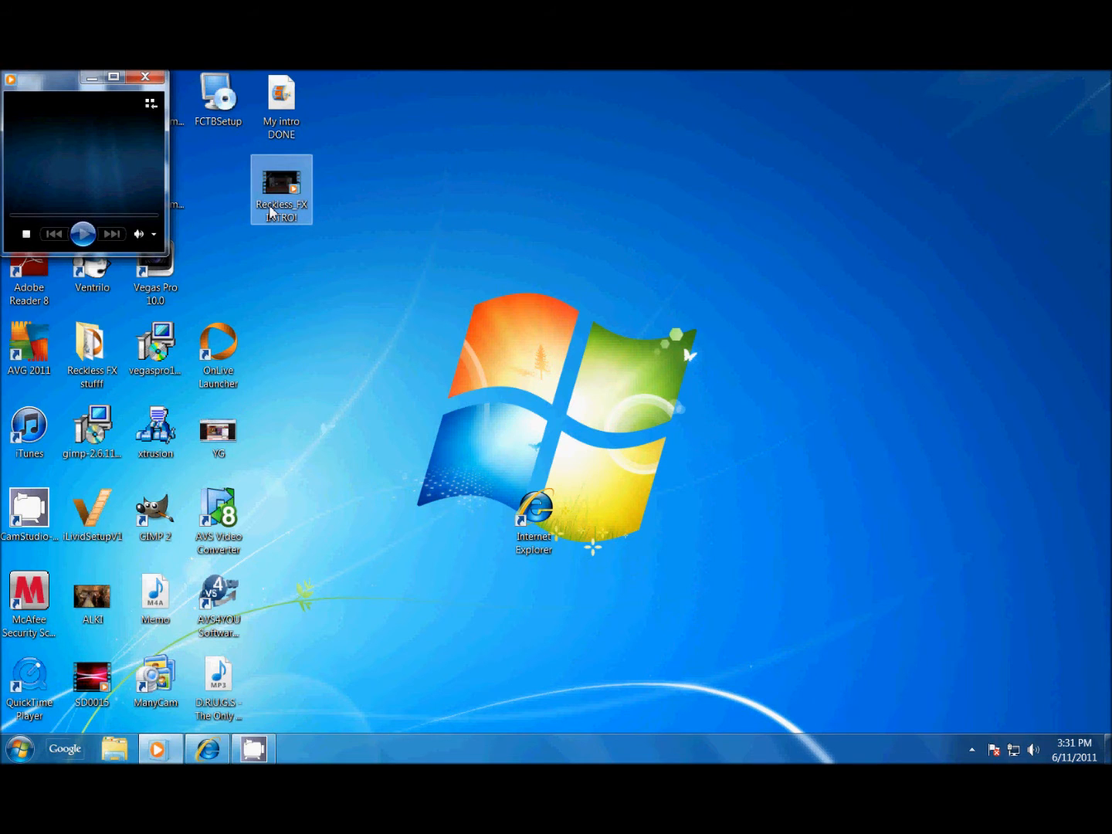
double_click(281, 189)
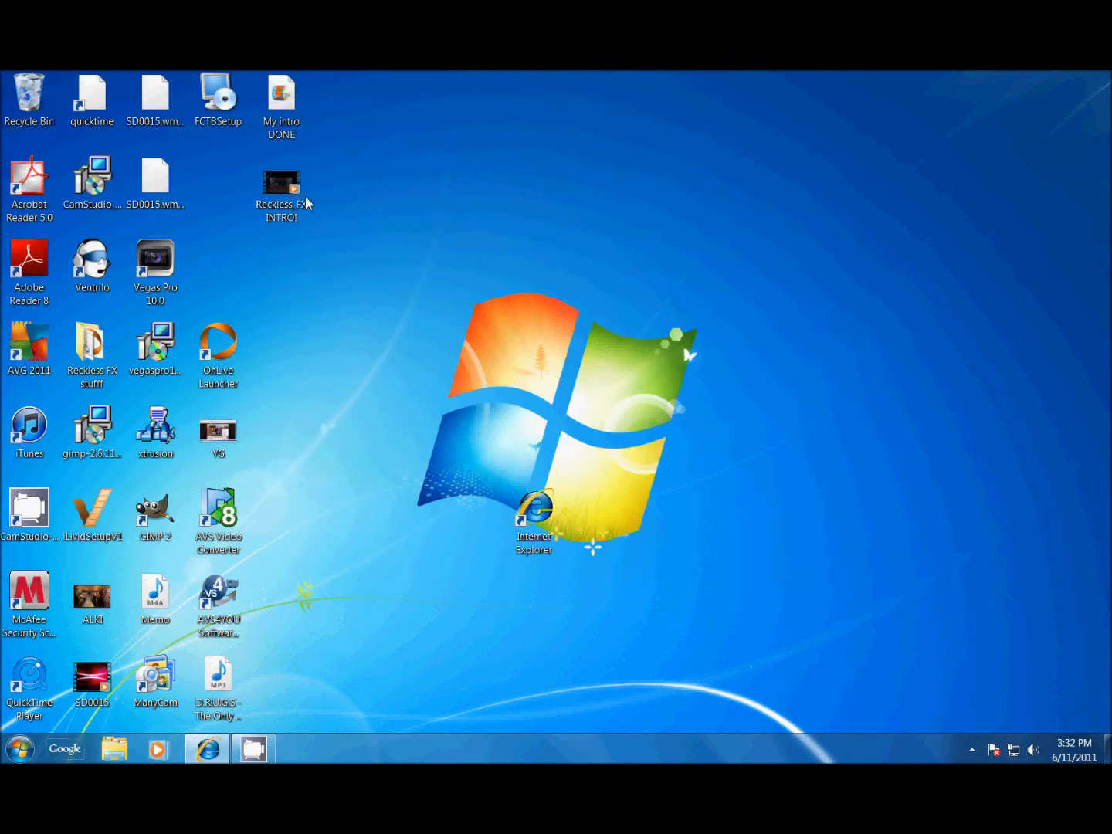
left_click(19, 748)
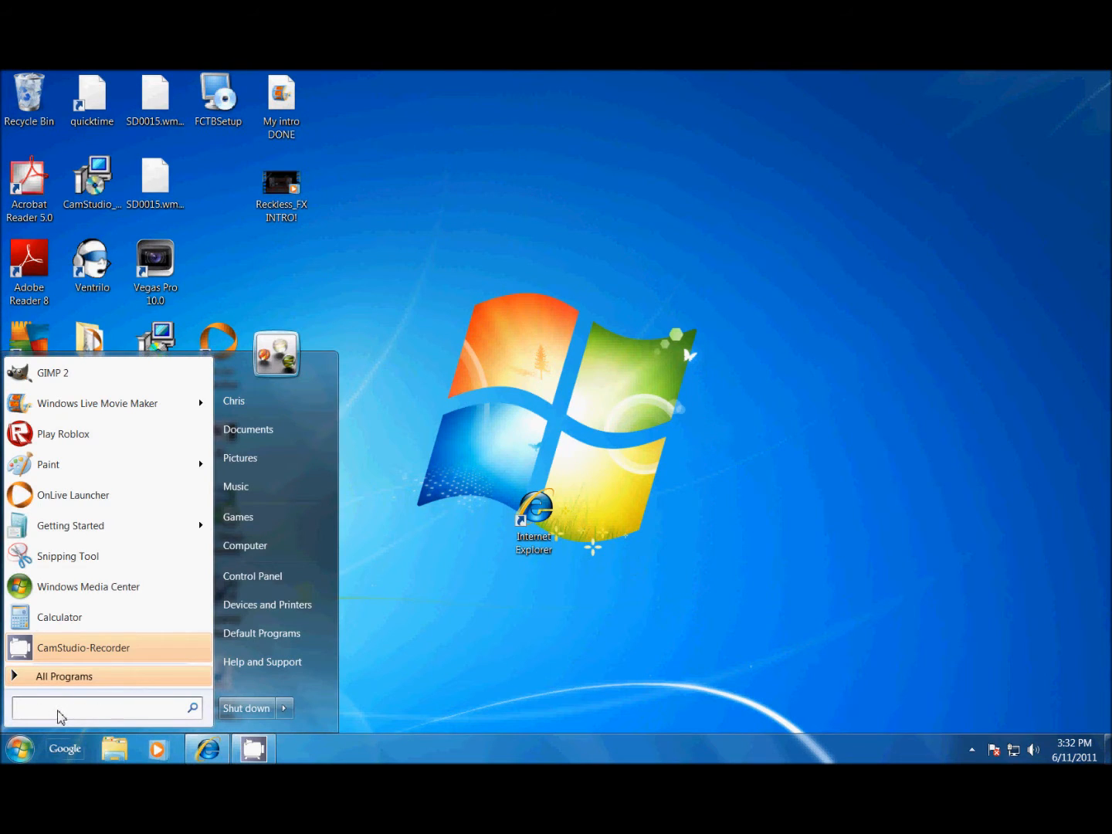
type("wi")
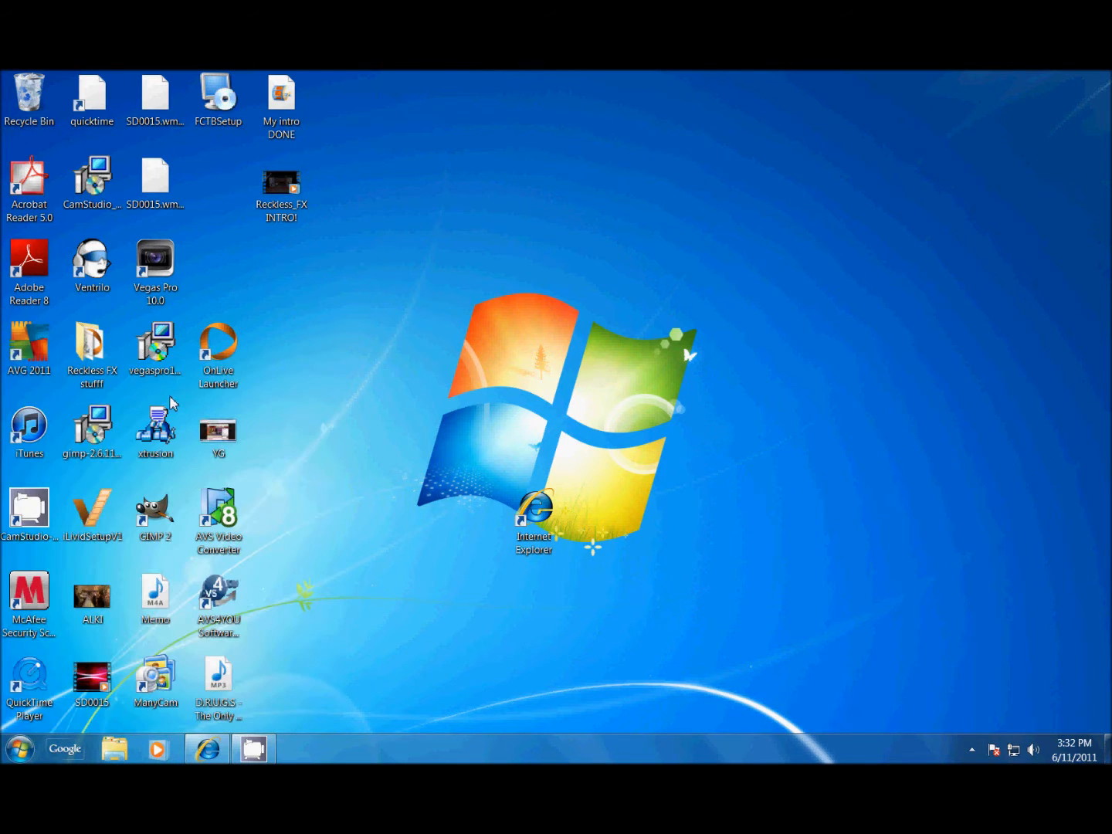
mouse_move(186, 386)
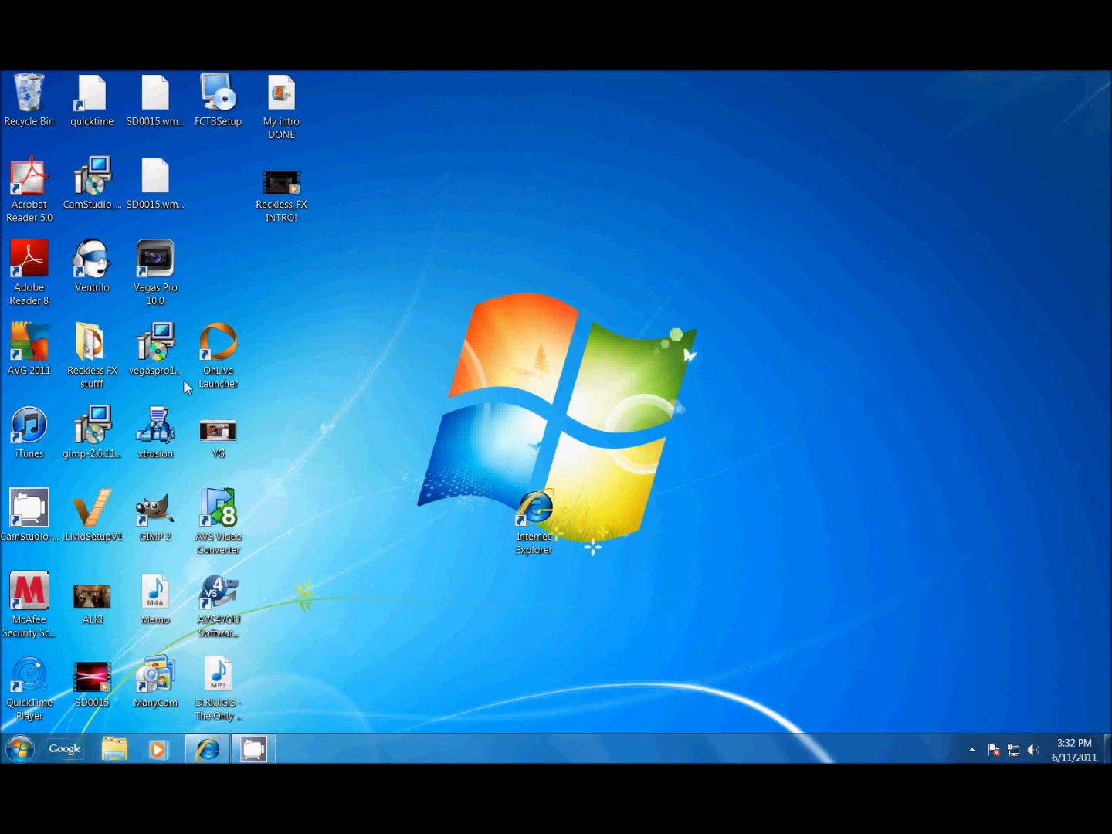
mouse_move(193, 383)
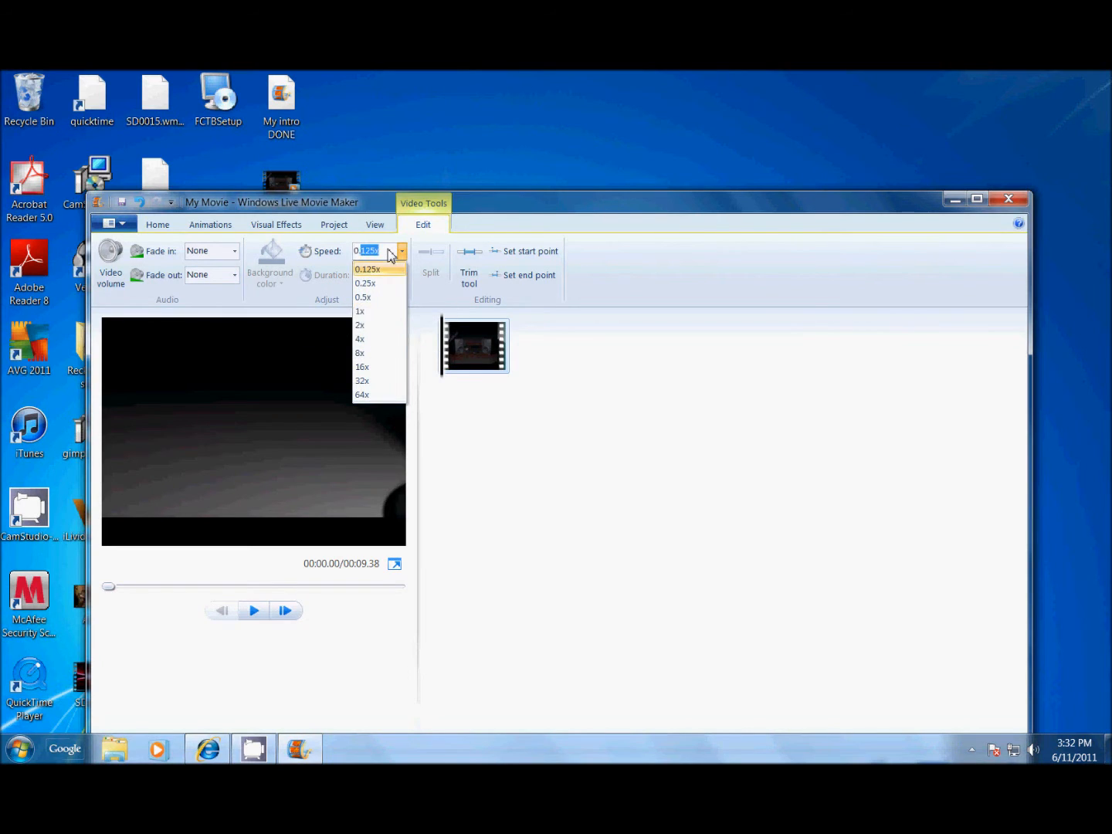
type("0.7")
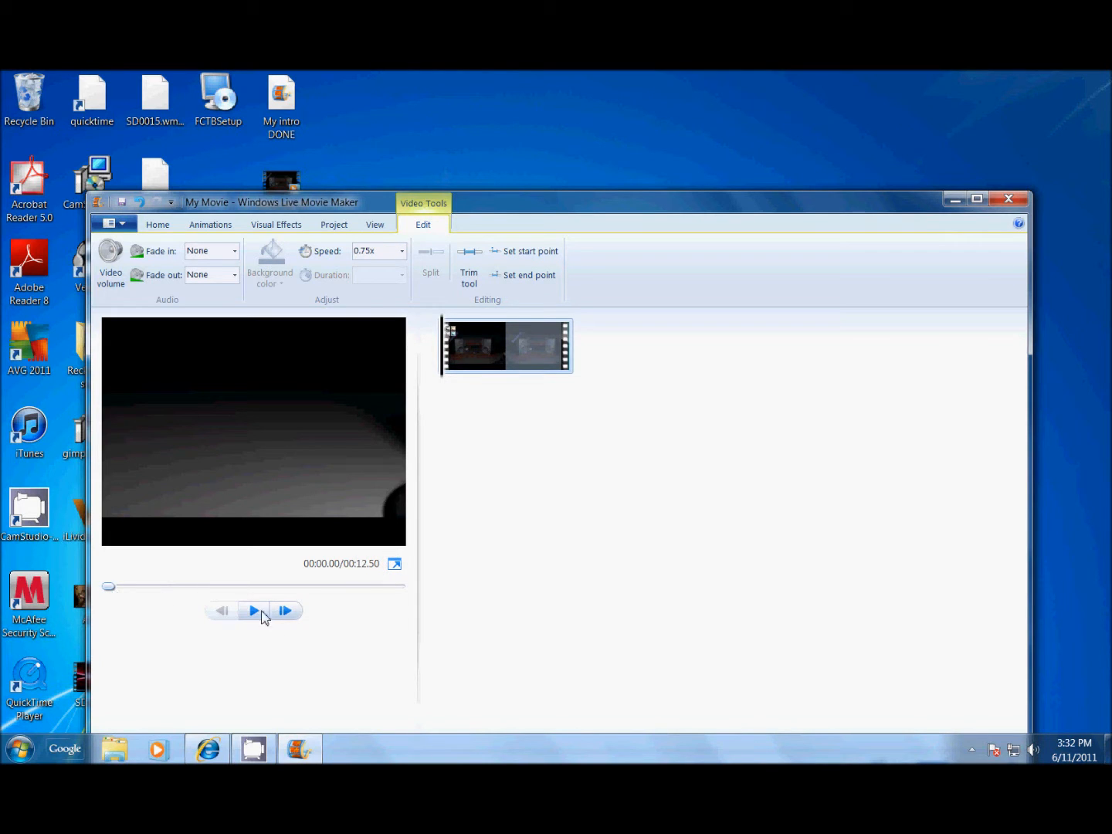
left_click(253, 610)
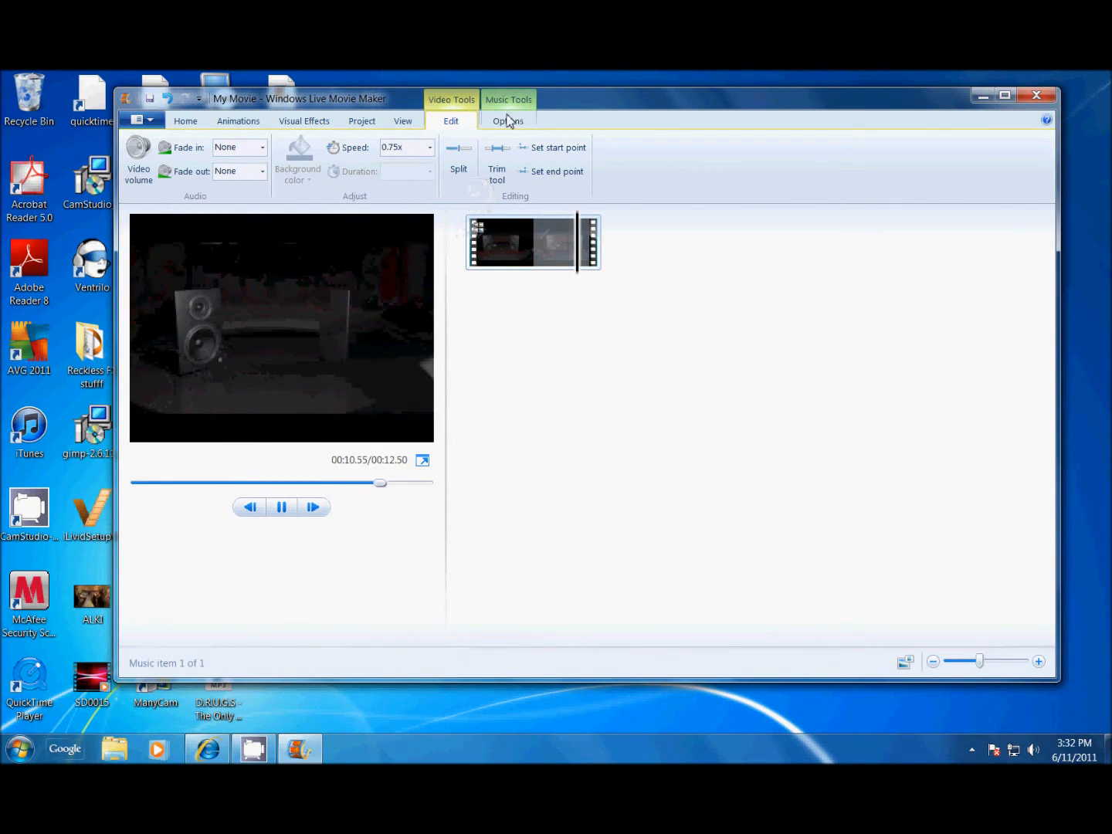
Lower the music start time to 1.20s, preview, and set its end point to 12.50s
left_click(508, 121)
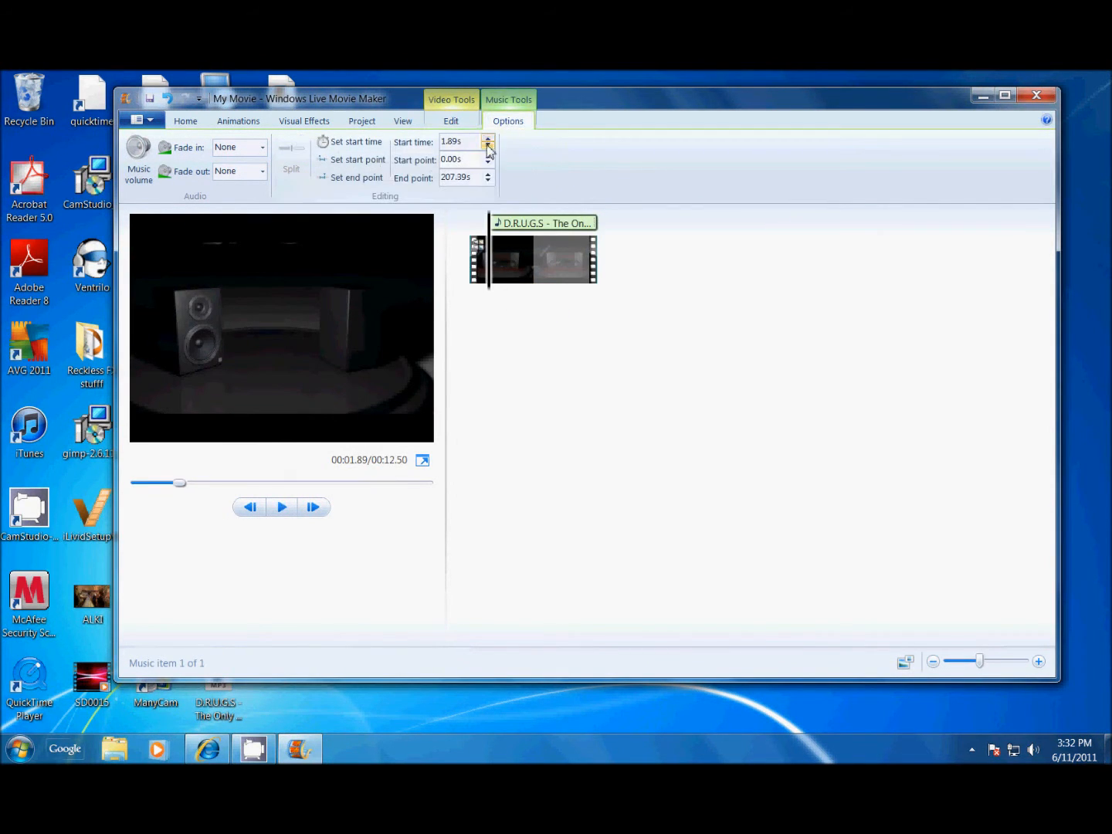
left_click(487, 146)
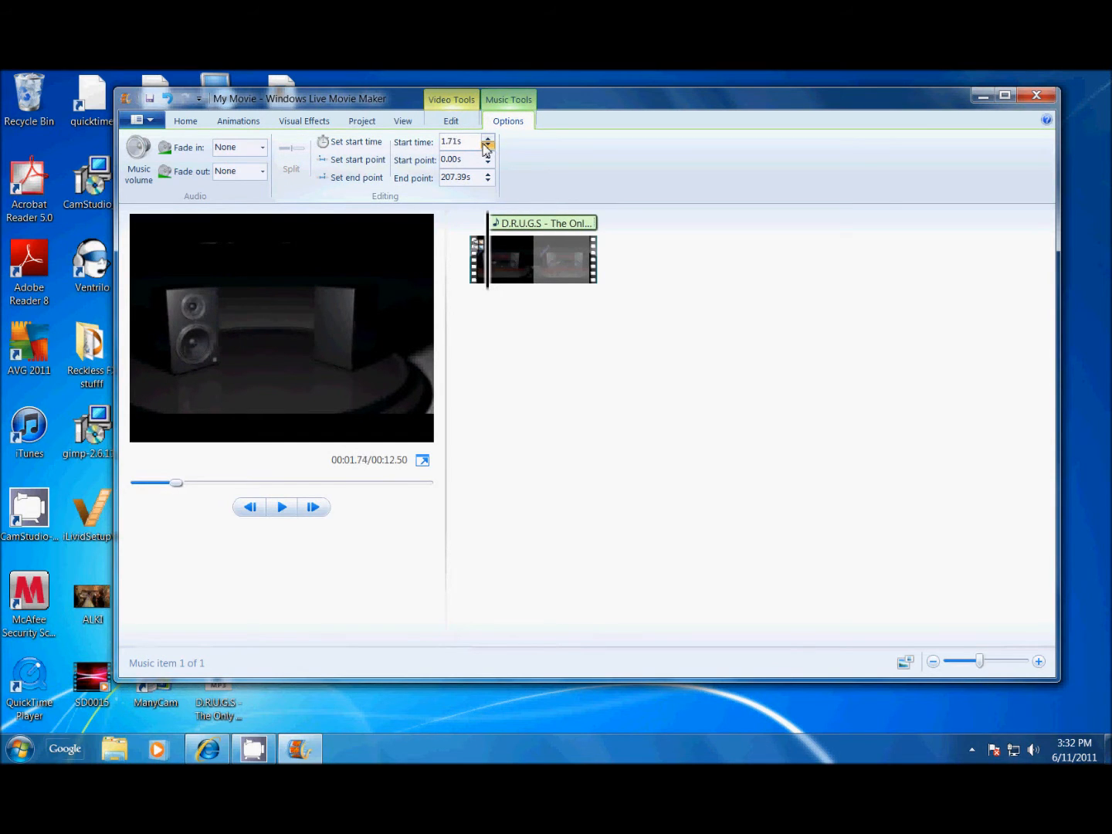
left_click(488, 145)
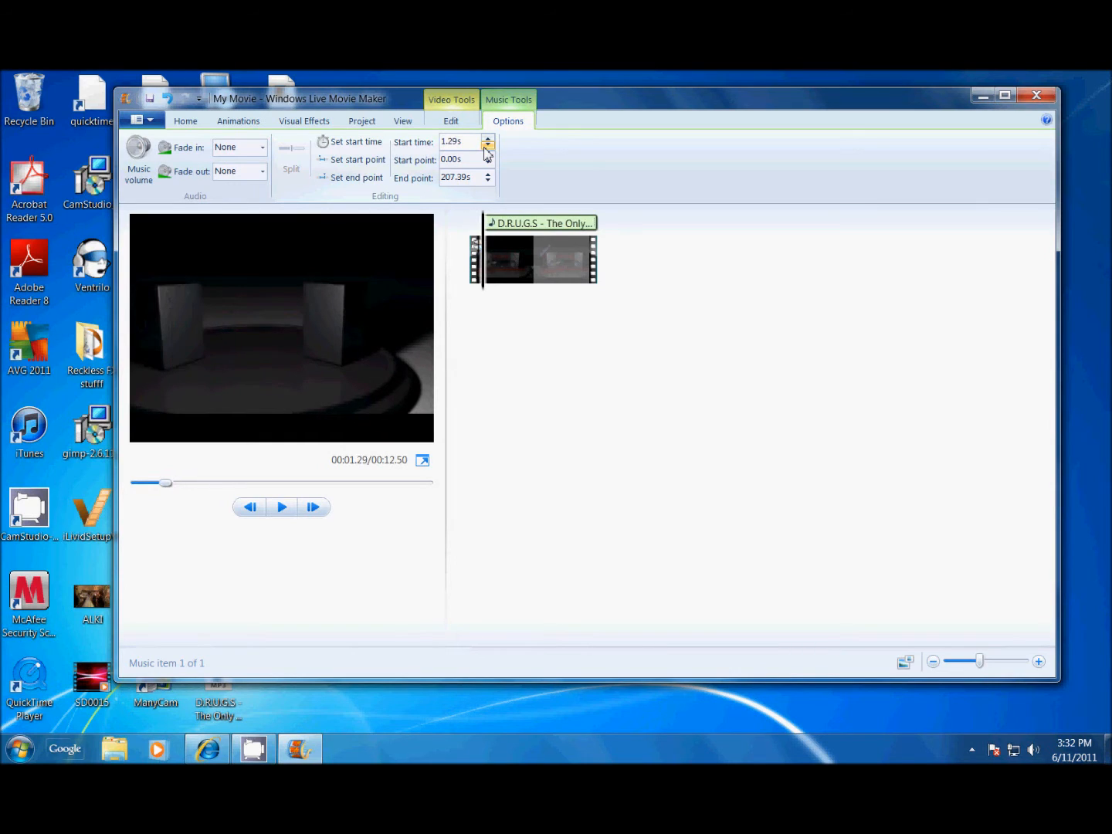
left_click(487, 146)
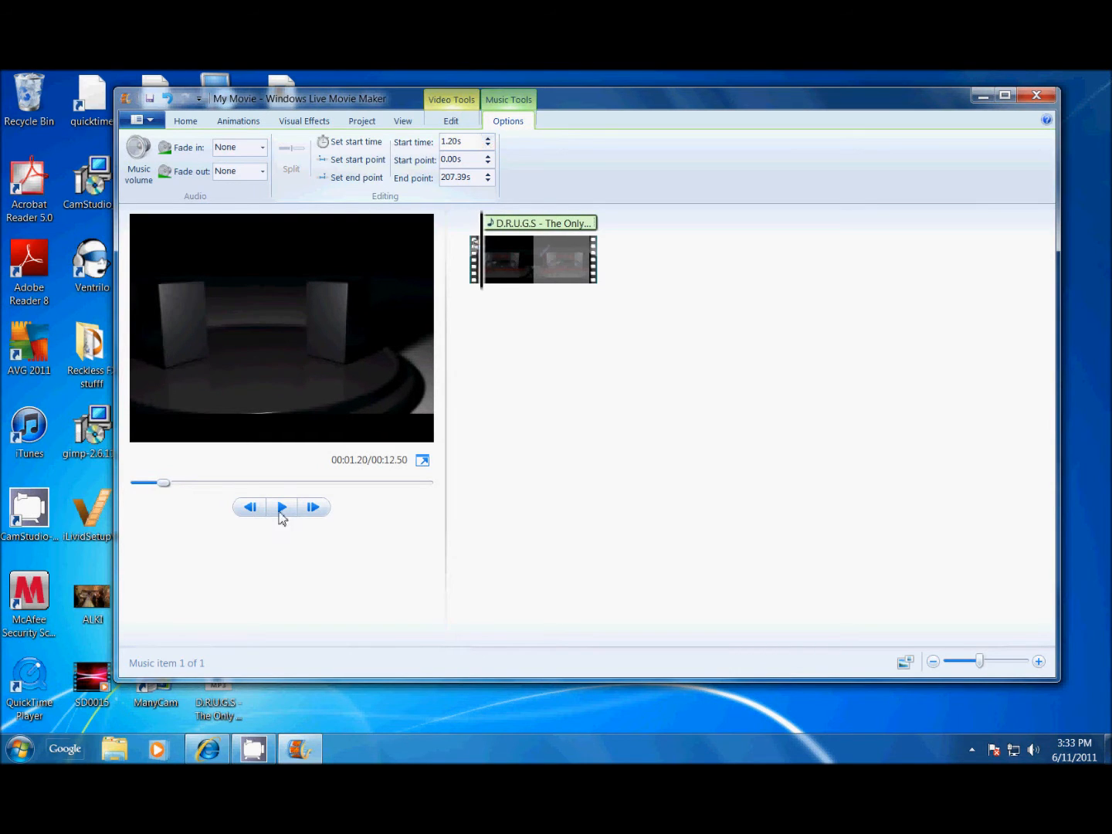
left_click(281, 507)
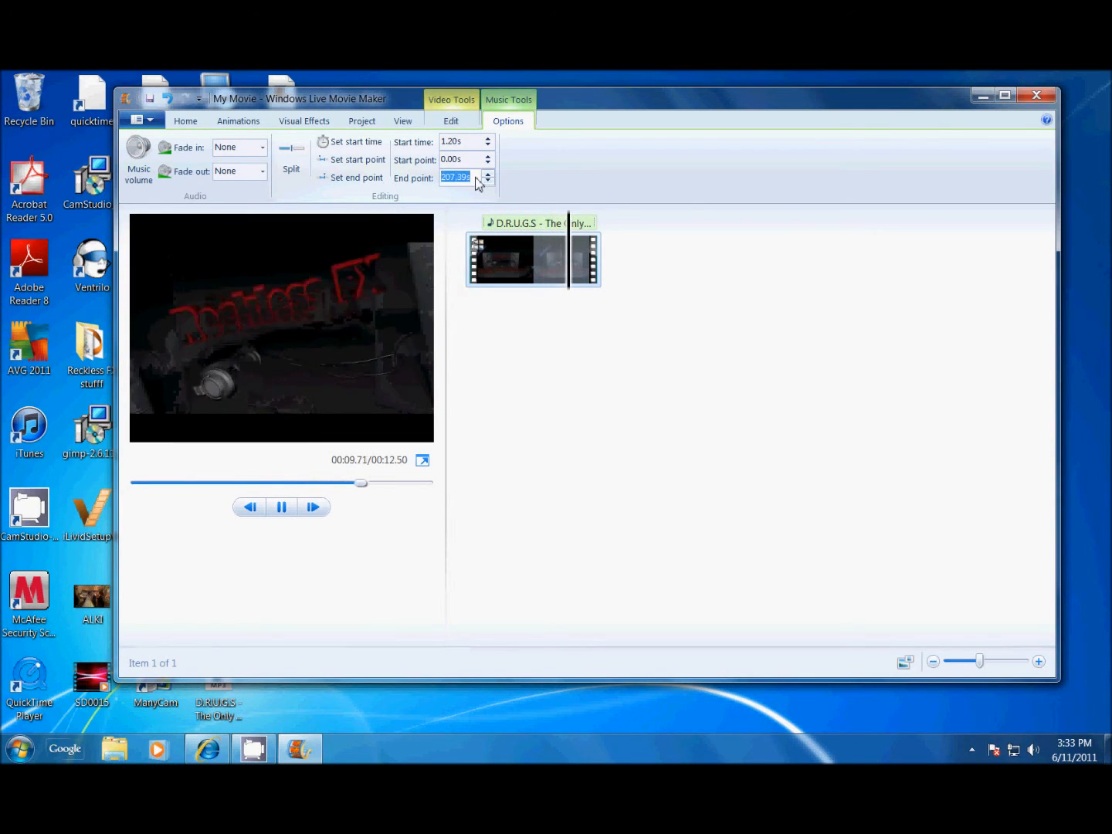
type("12.50s")
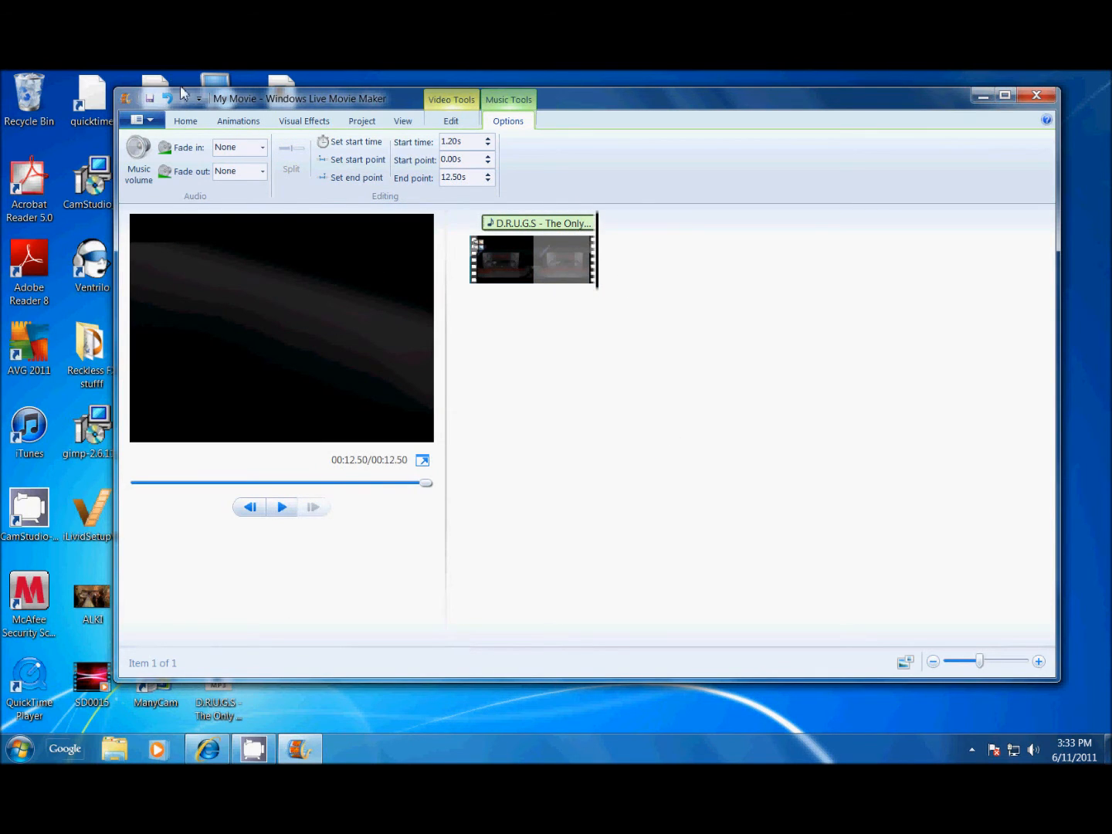
Publish the movie to YouTube at 960 x 720 and sign in with a Windows Live ID
left_click(140, 120)
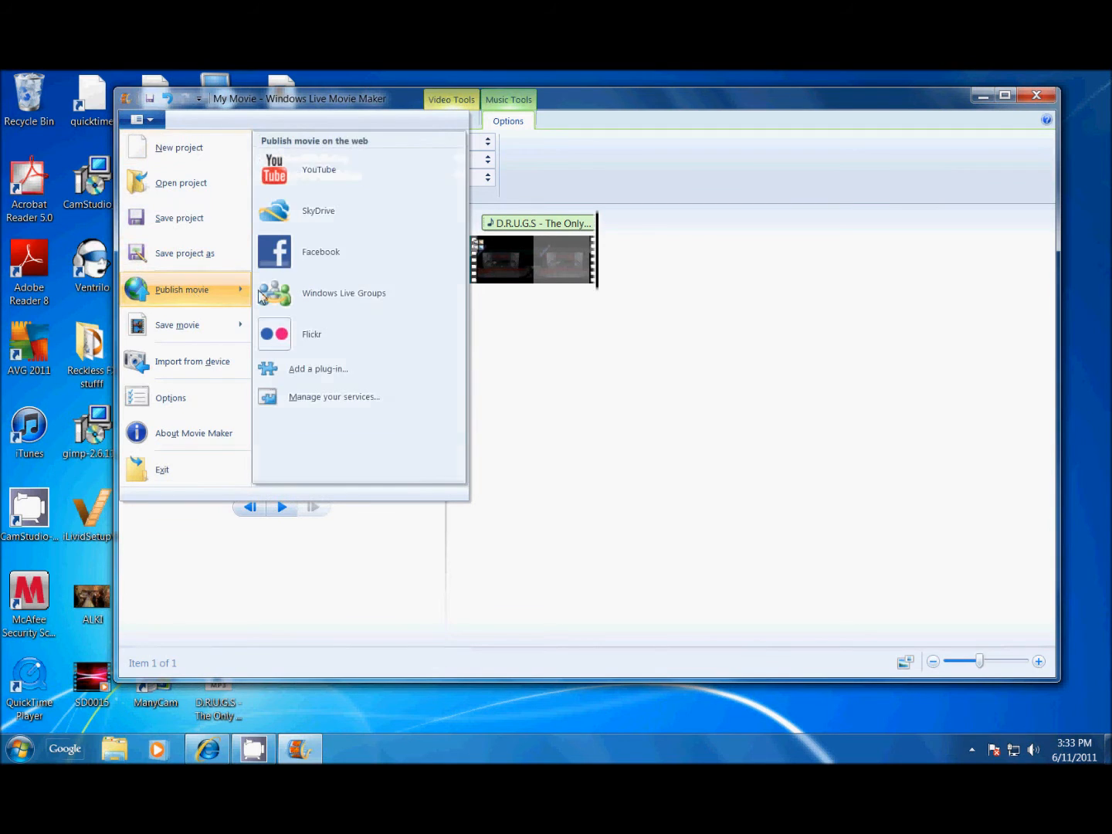
left_click(318, 169)
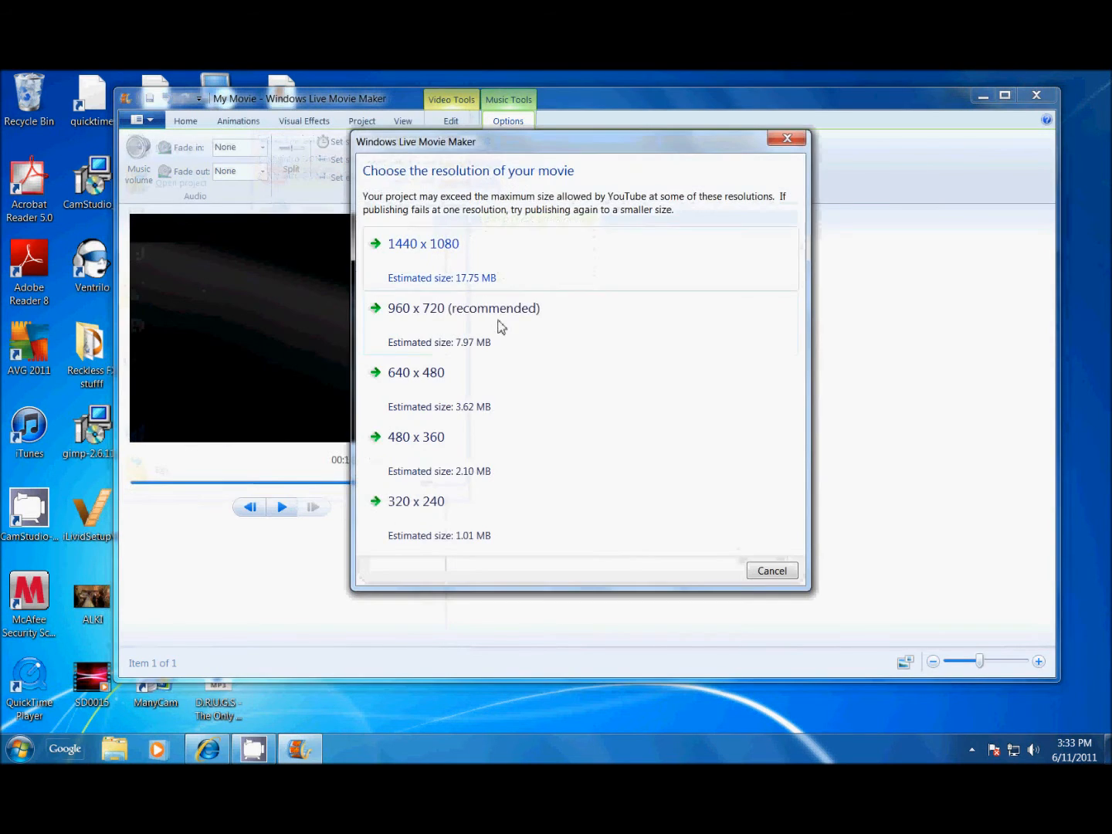
left_click(422, 243)
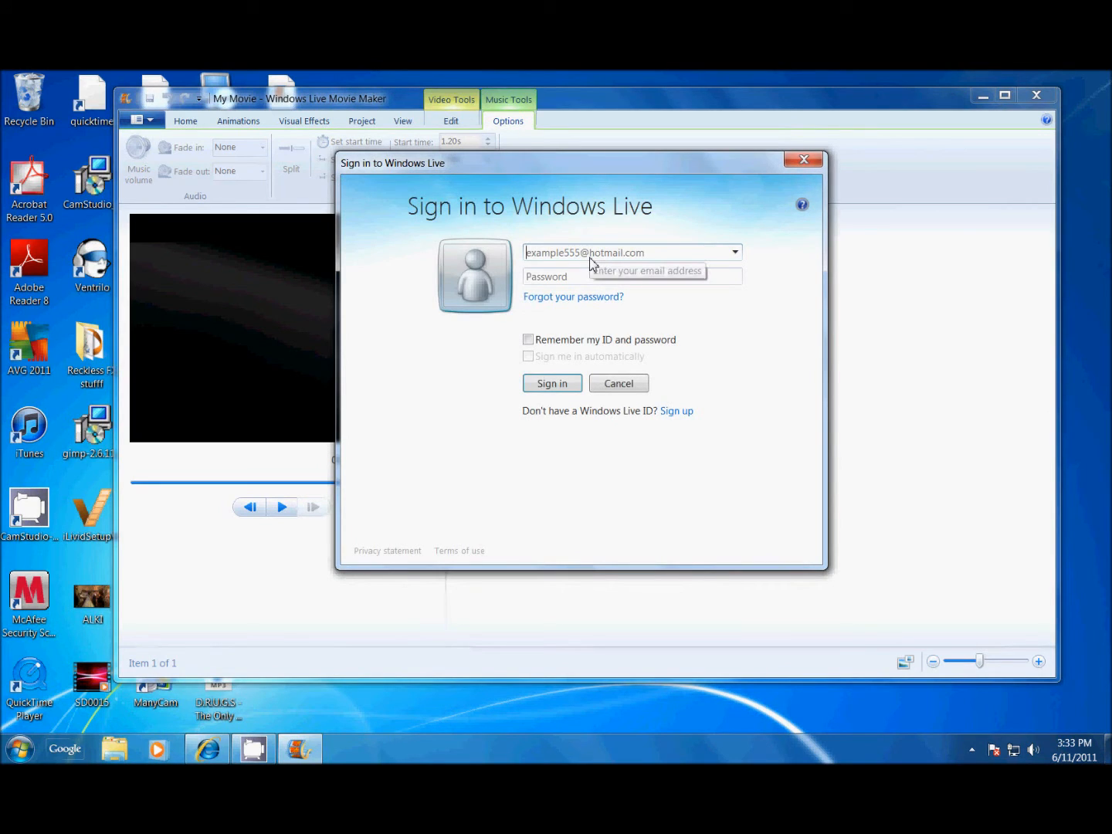
mouse_move(586, 238)
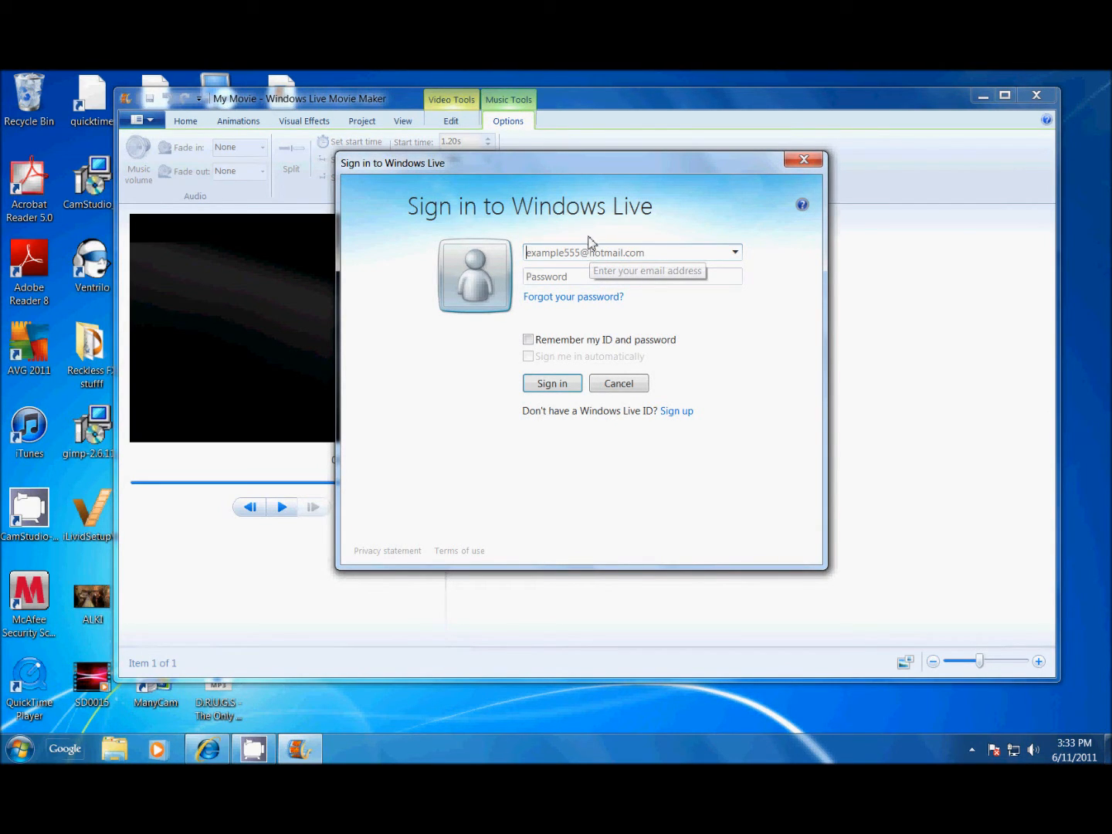
left_click(618, 383)
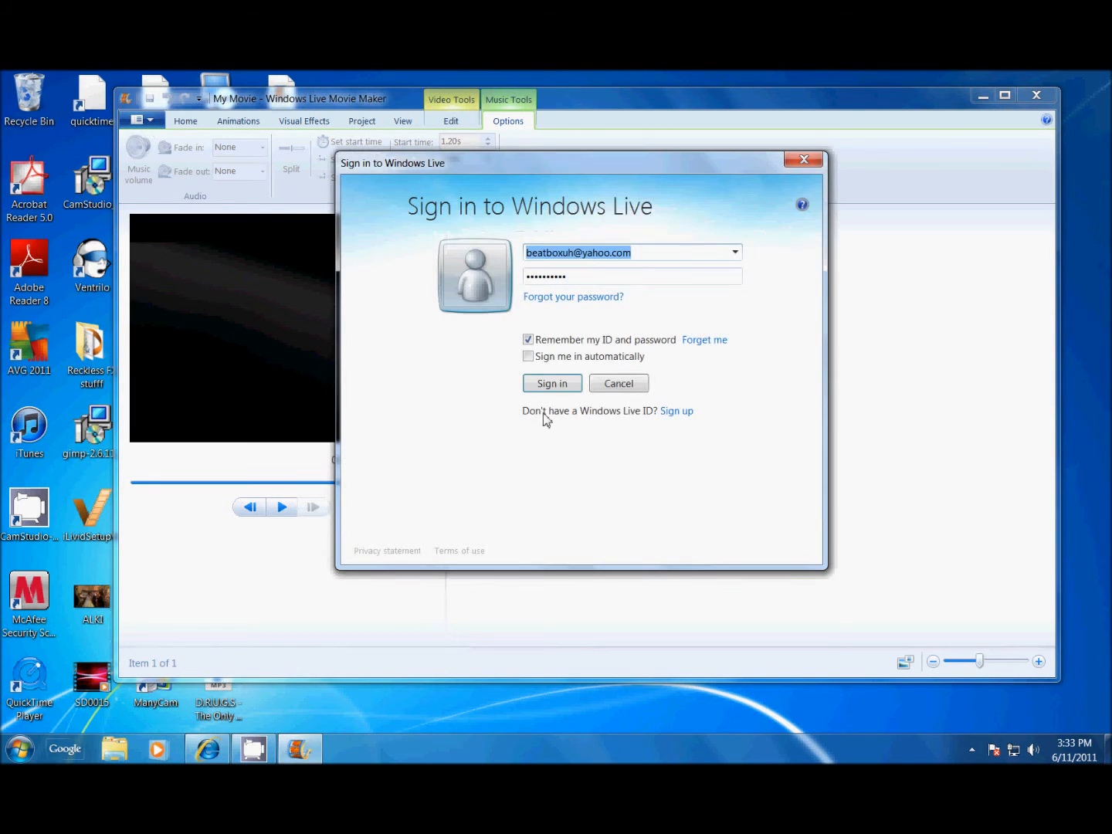
left_click(619, 383)
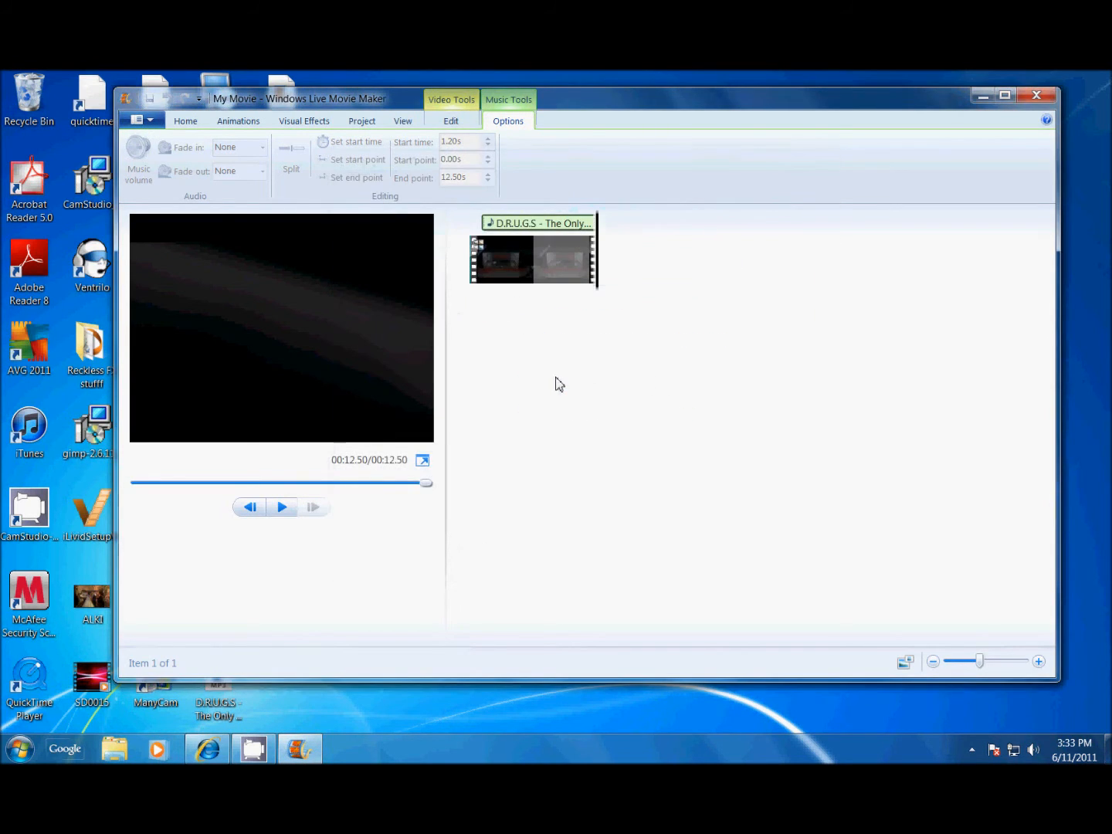
mouse_move(560, 358)
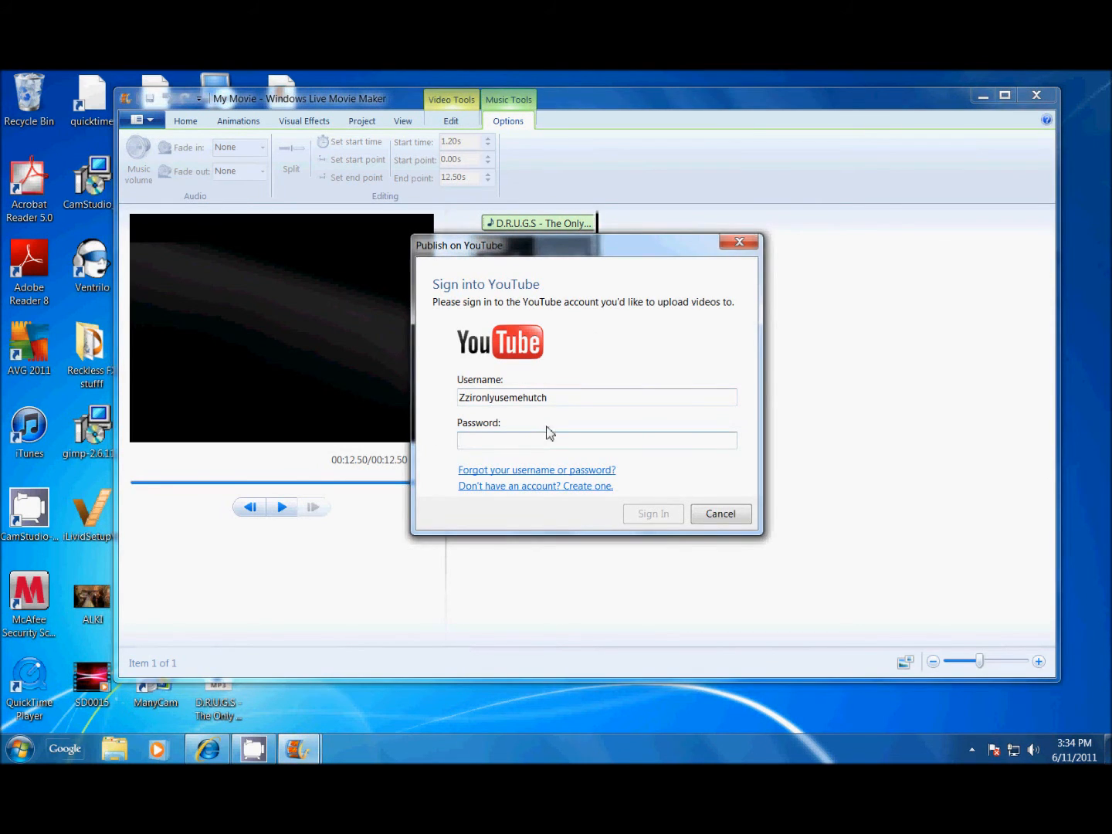
Sign in to YouTube with username and password, then close Movie Maker without saving
type("password")
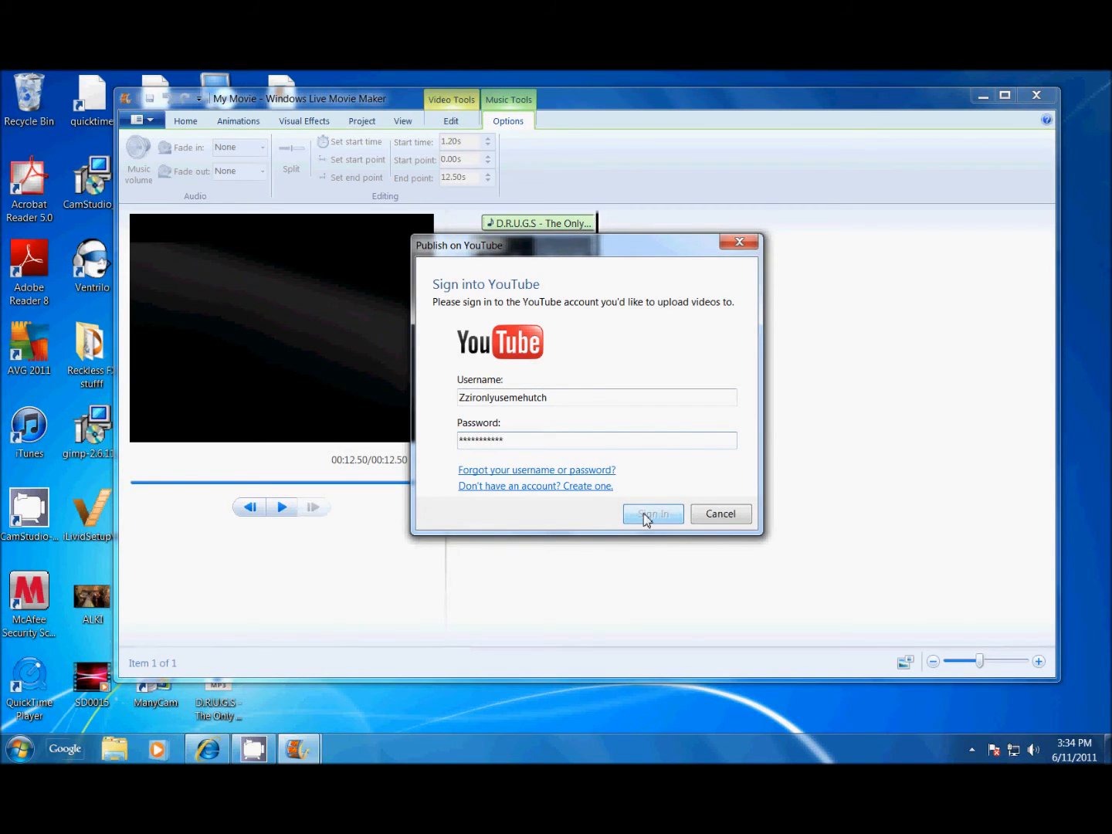
left_click(653, 514)
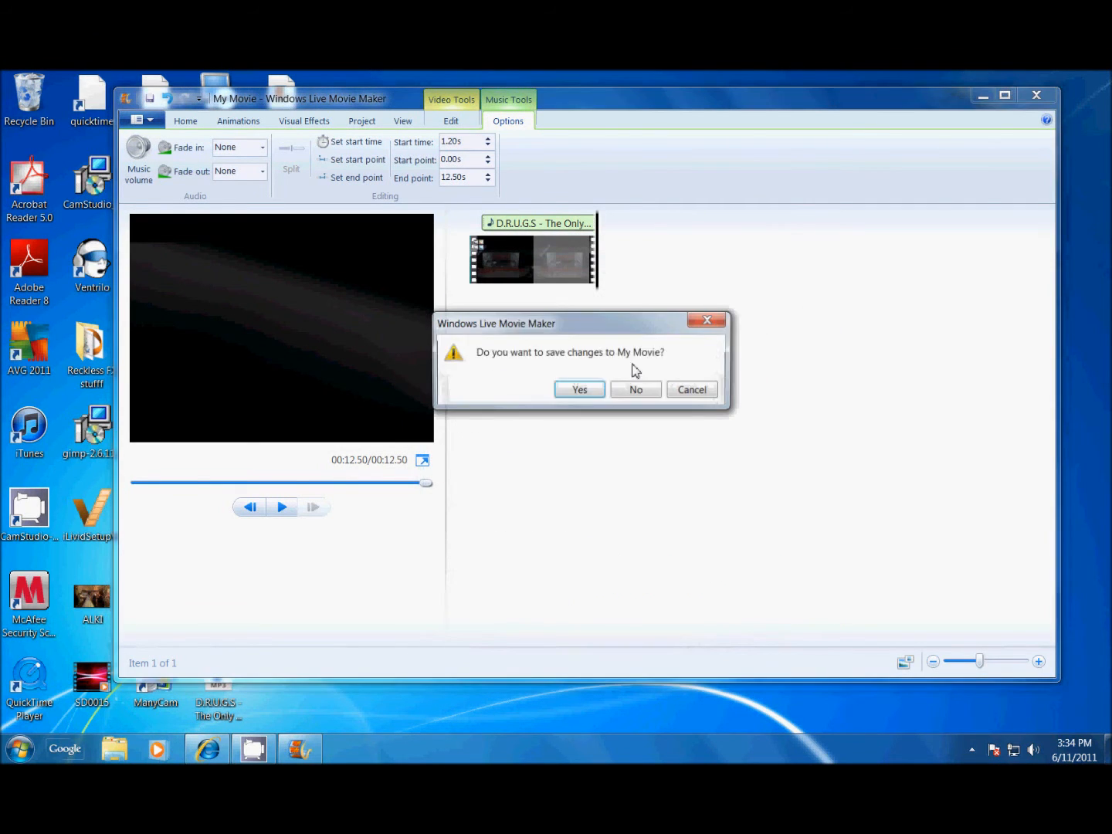
left_click(635, 389)
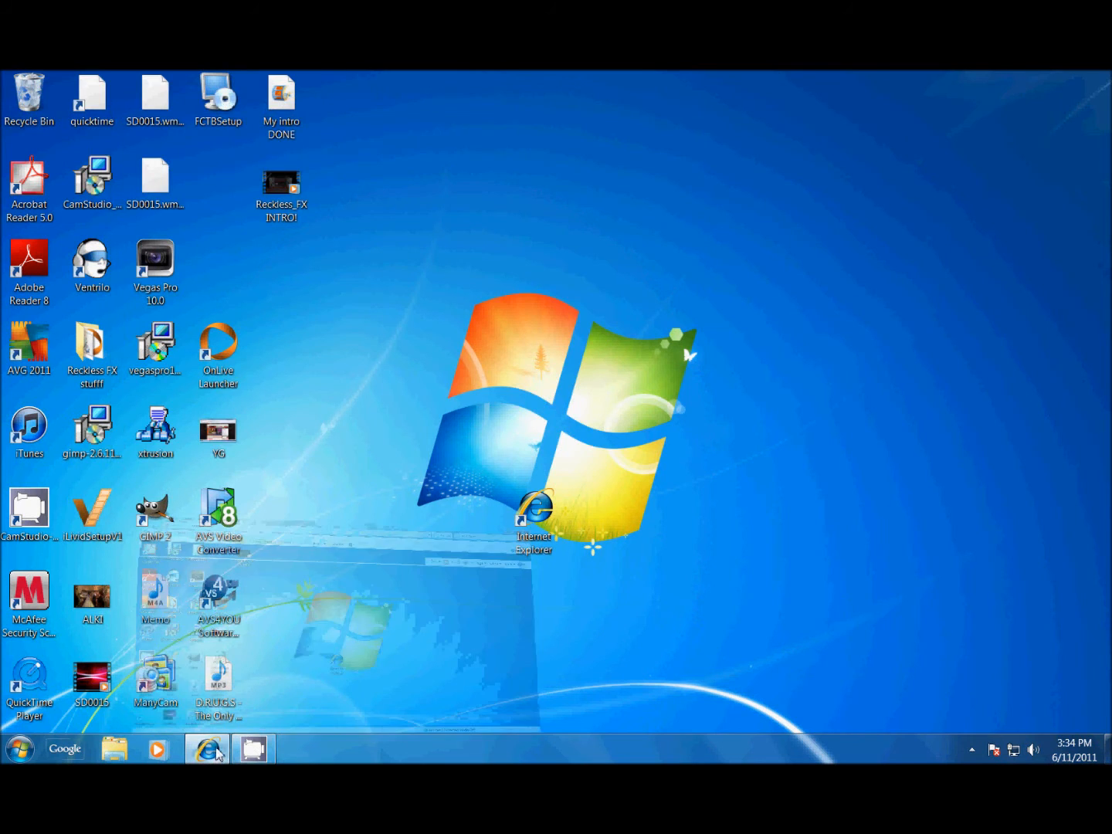
Open Internet Explorer, sign in to YouTube, and go to My Videos
left_click(206, 749)
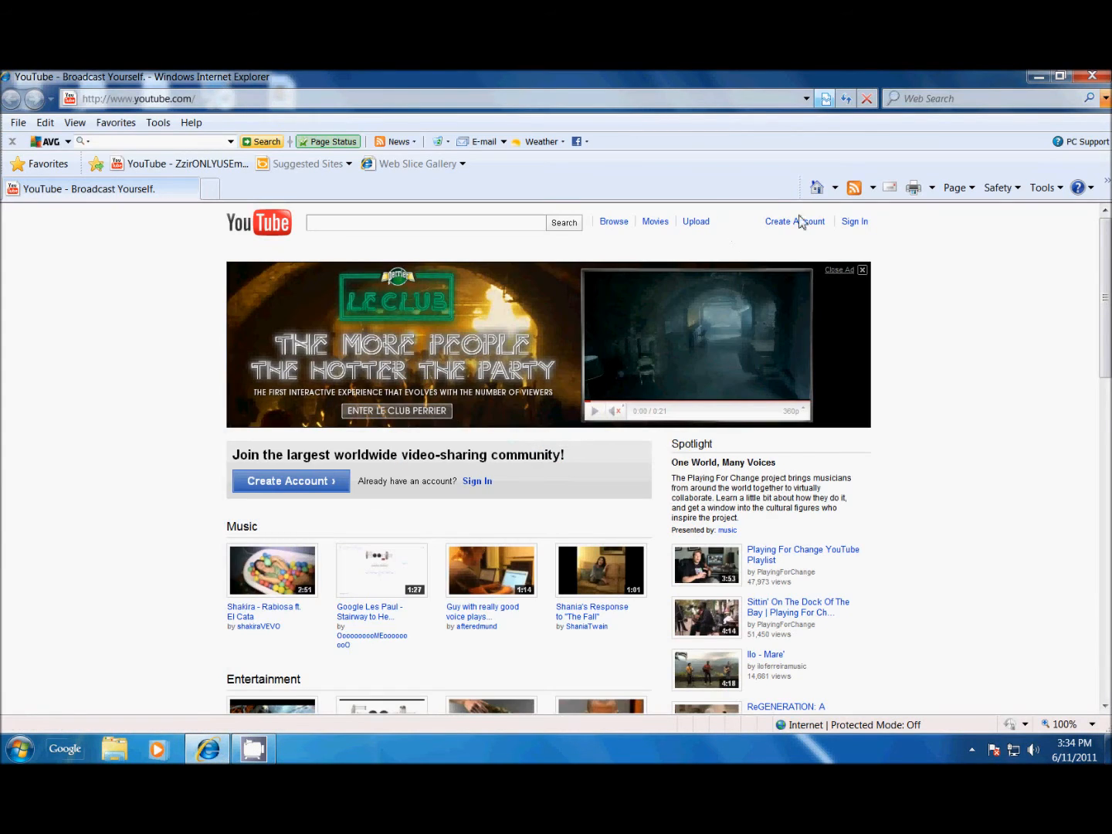
mouse_move(855, 222)
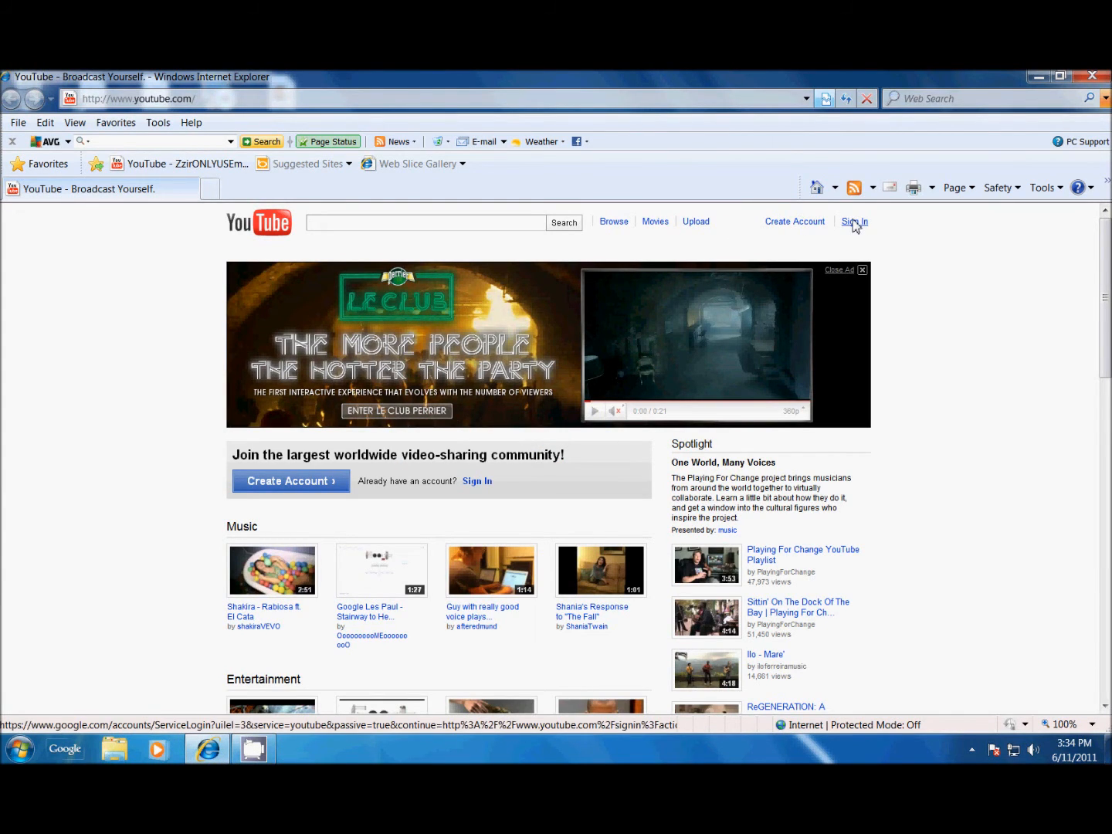
left_click(854, 222)
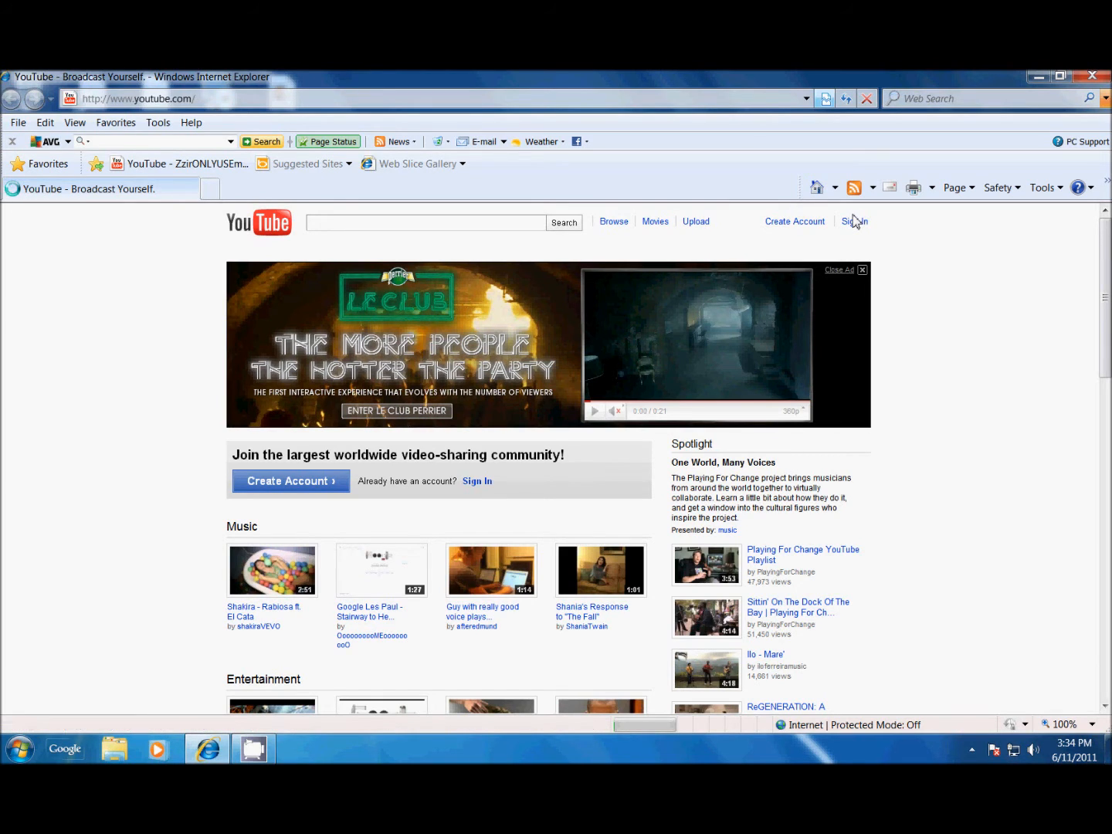
left_click(853, 222)
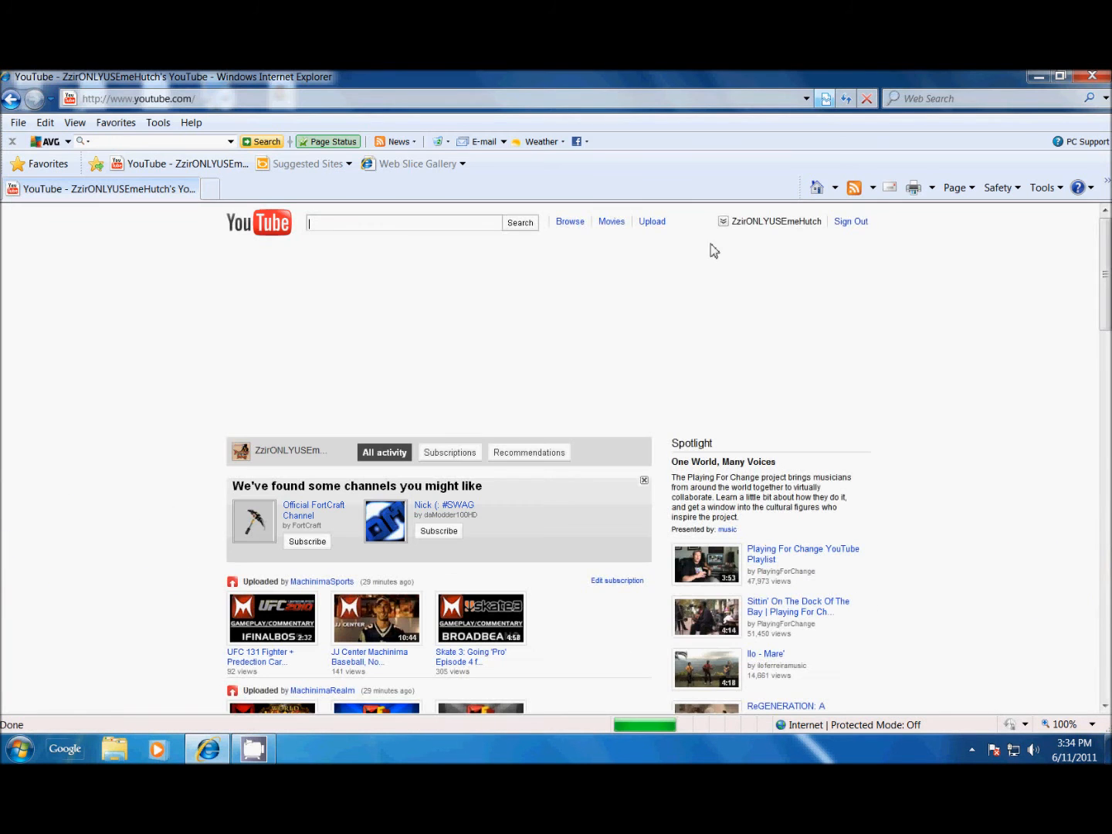
left_click(775, 221)
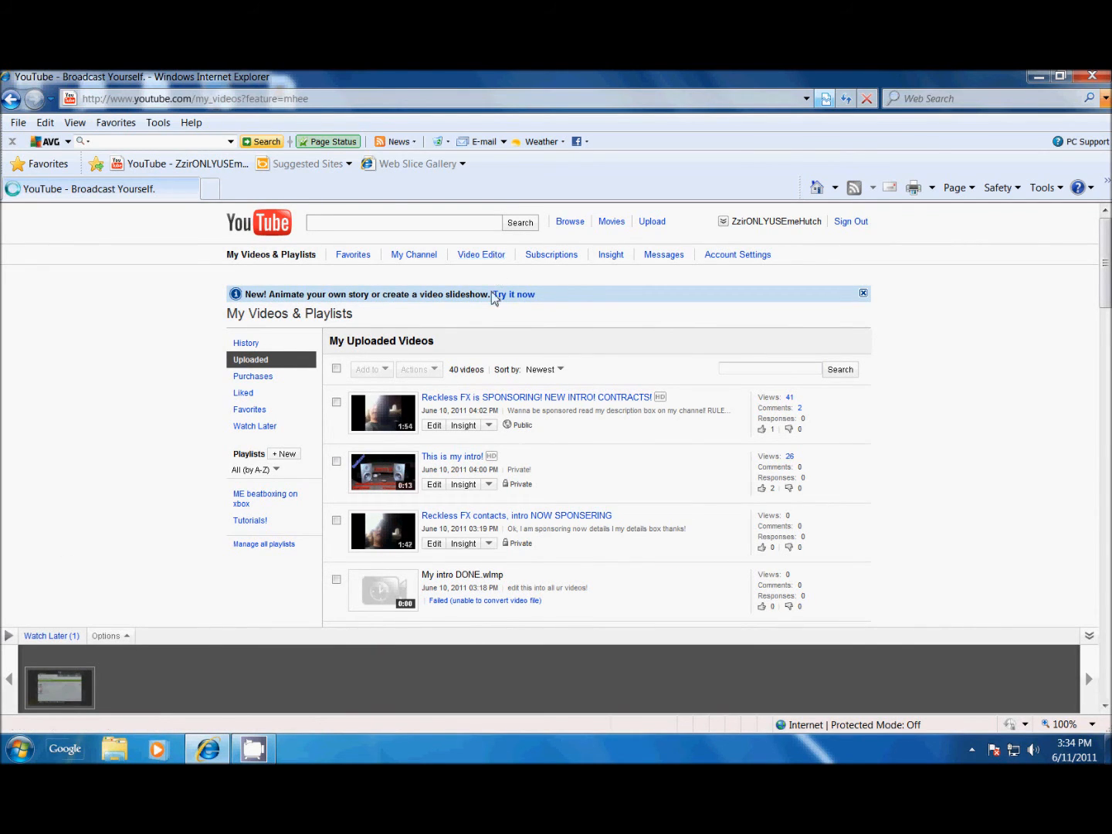
Open YouTube Video Editor, browse the audio library, then return to the videos library
left_click(480, 255)
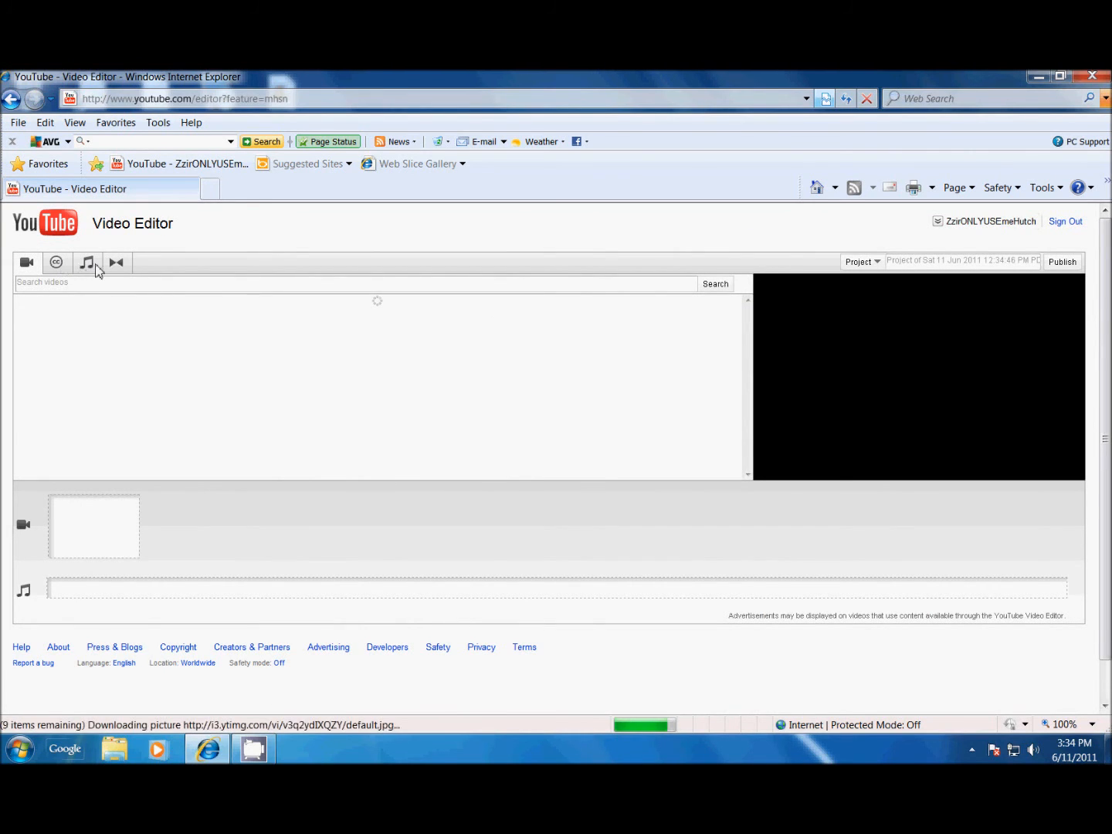
left_click(87, 263)
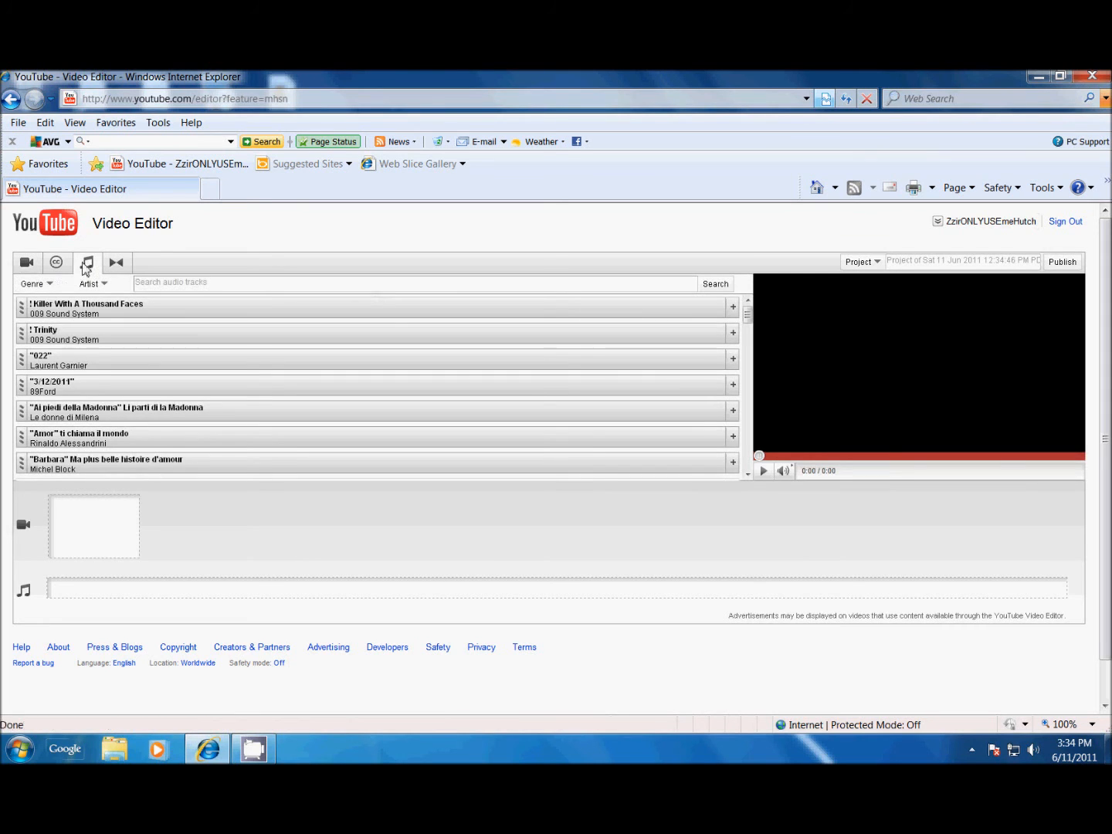
left_click(27, 263)
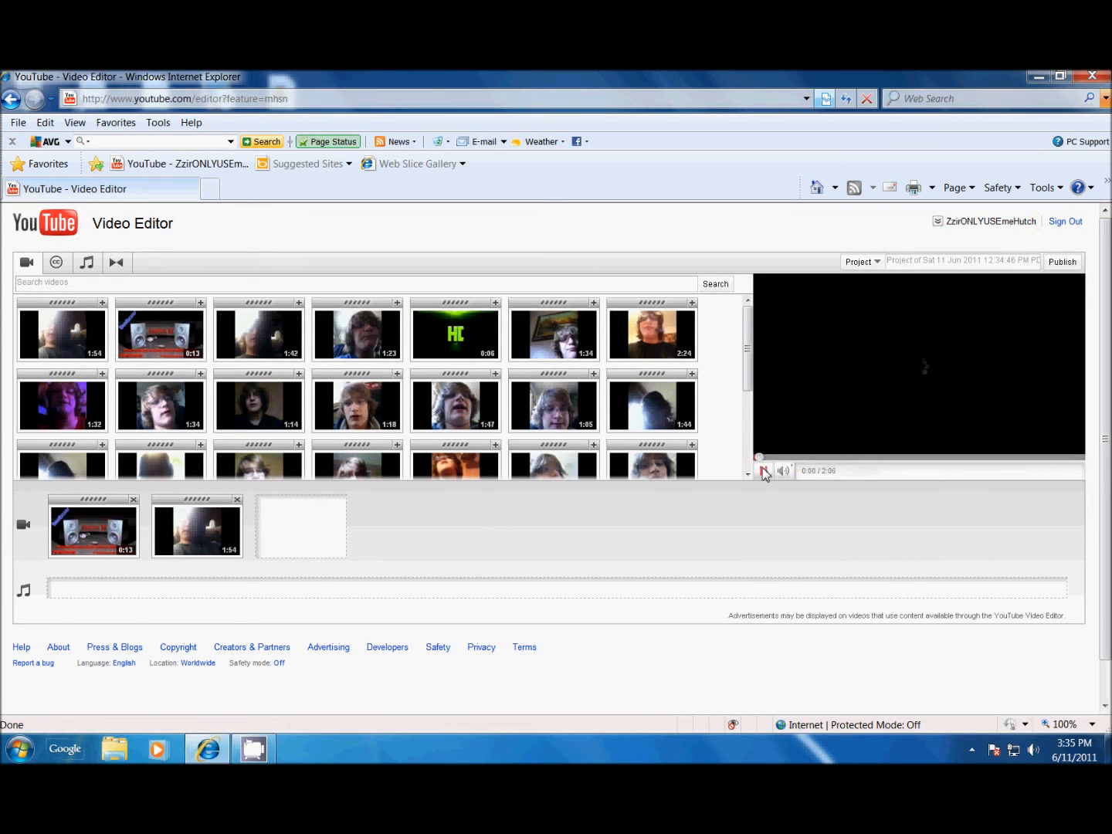
Preview the joined 0:13 intro and 1:54 clip, then publish as 'My Edited Video'
left_click(766, 470)
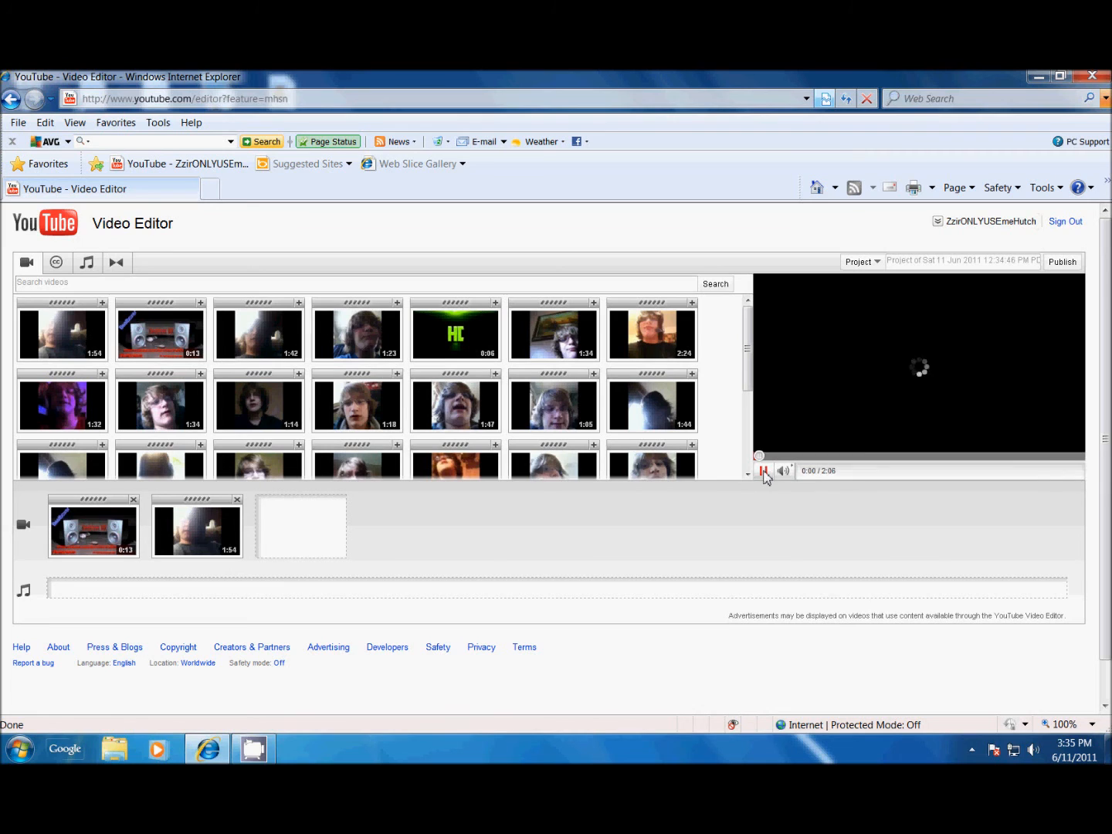
left_click(764, 471)
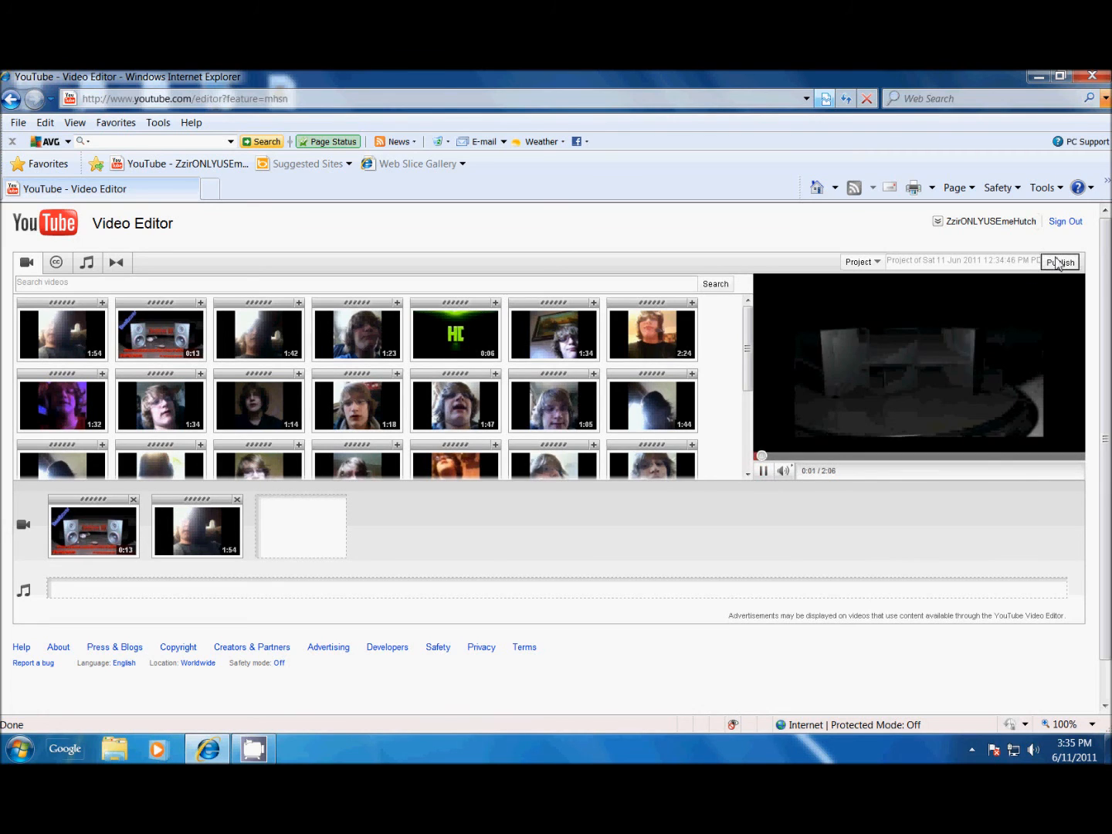
left_click(1059, 262)
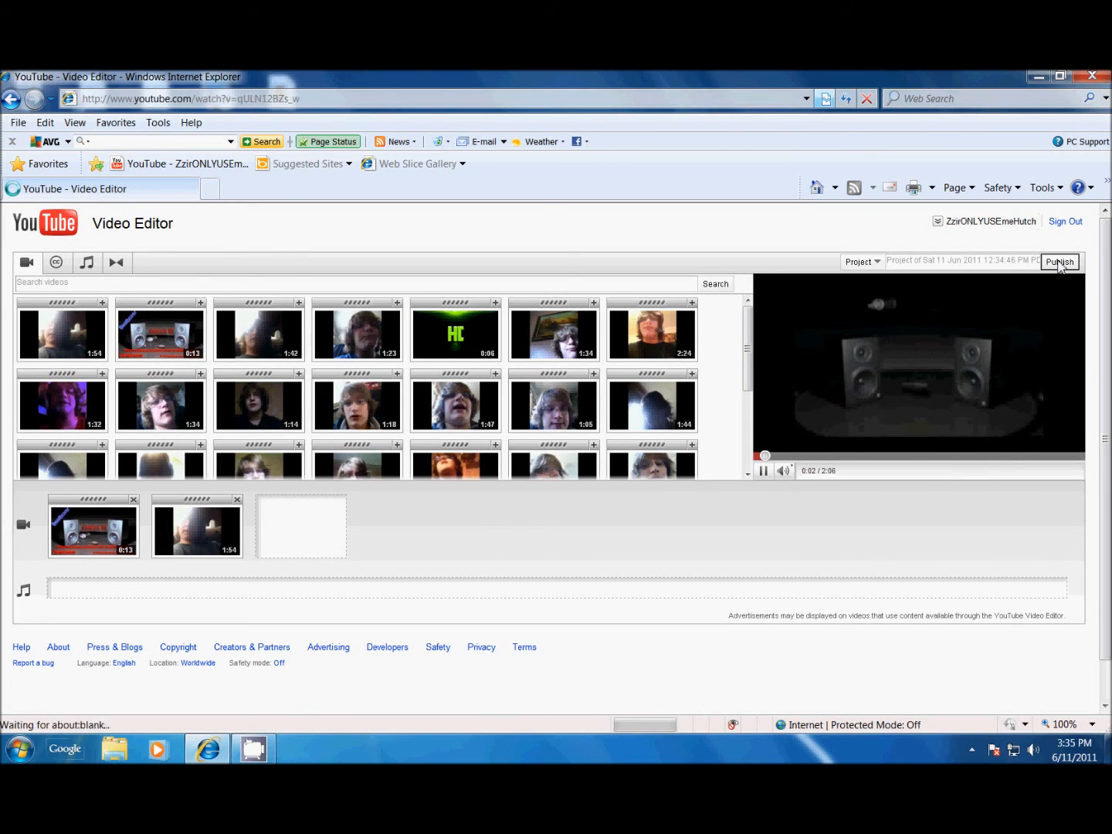
left_click(1060, 261)
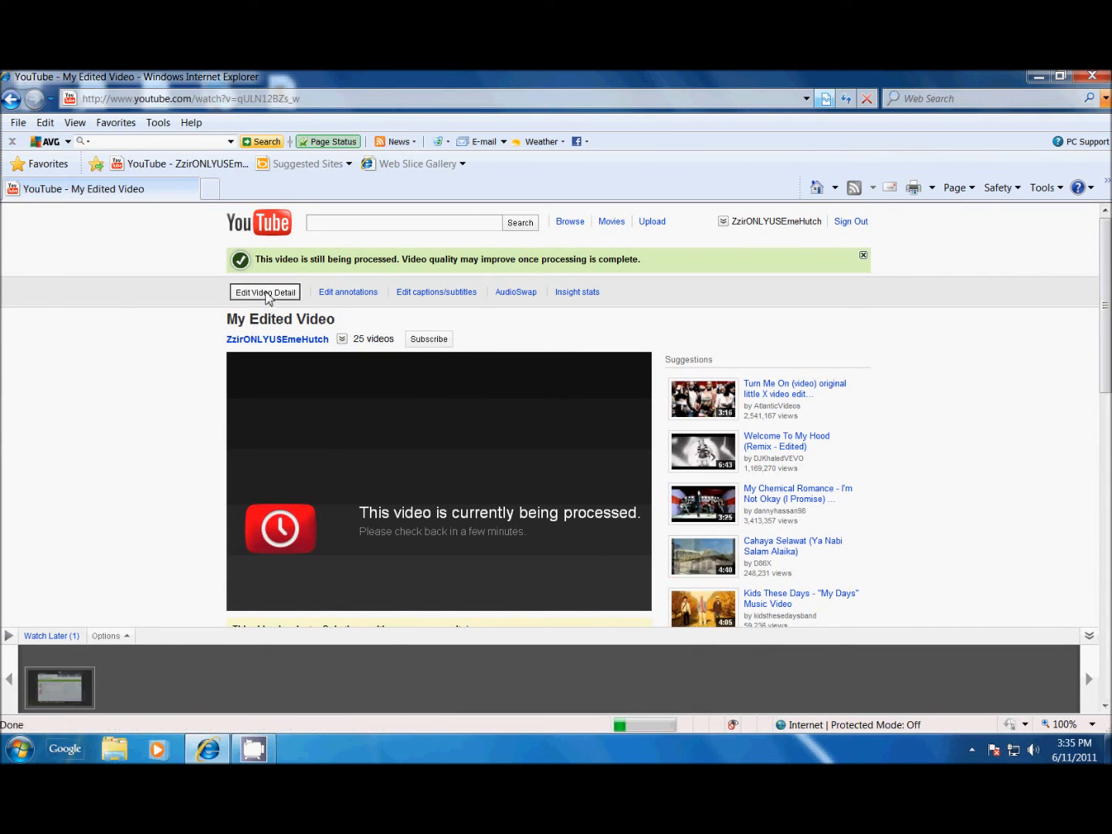
Save My Edited Video's details via Edit Video Detail, then go to the Channel page
left_click(265, 292)
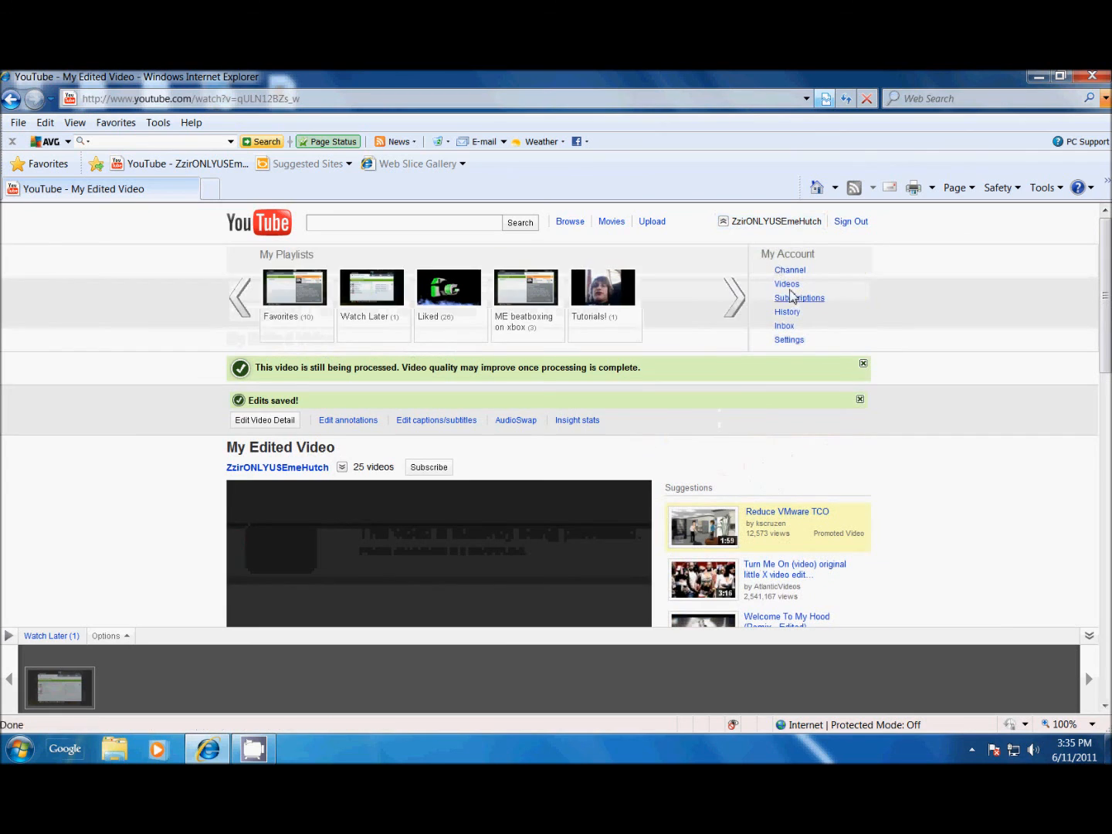
mouse_move(790, 269)
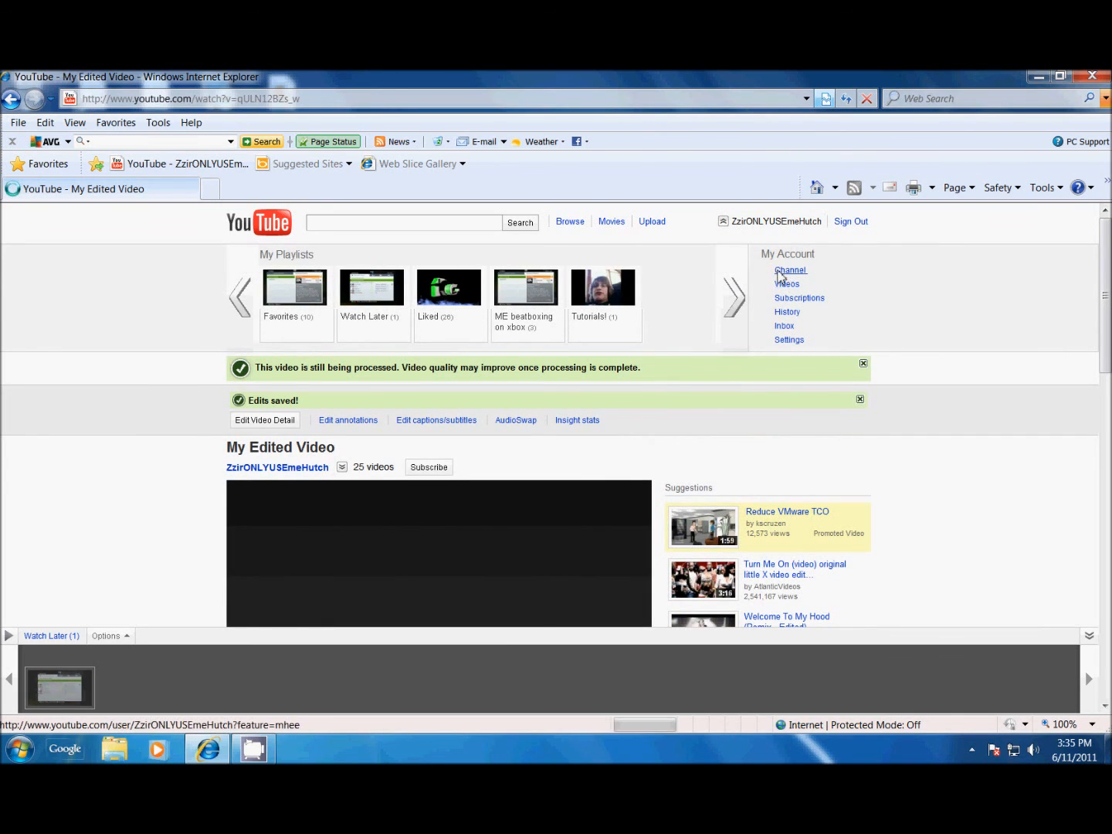
left_click(790, 270)
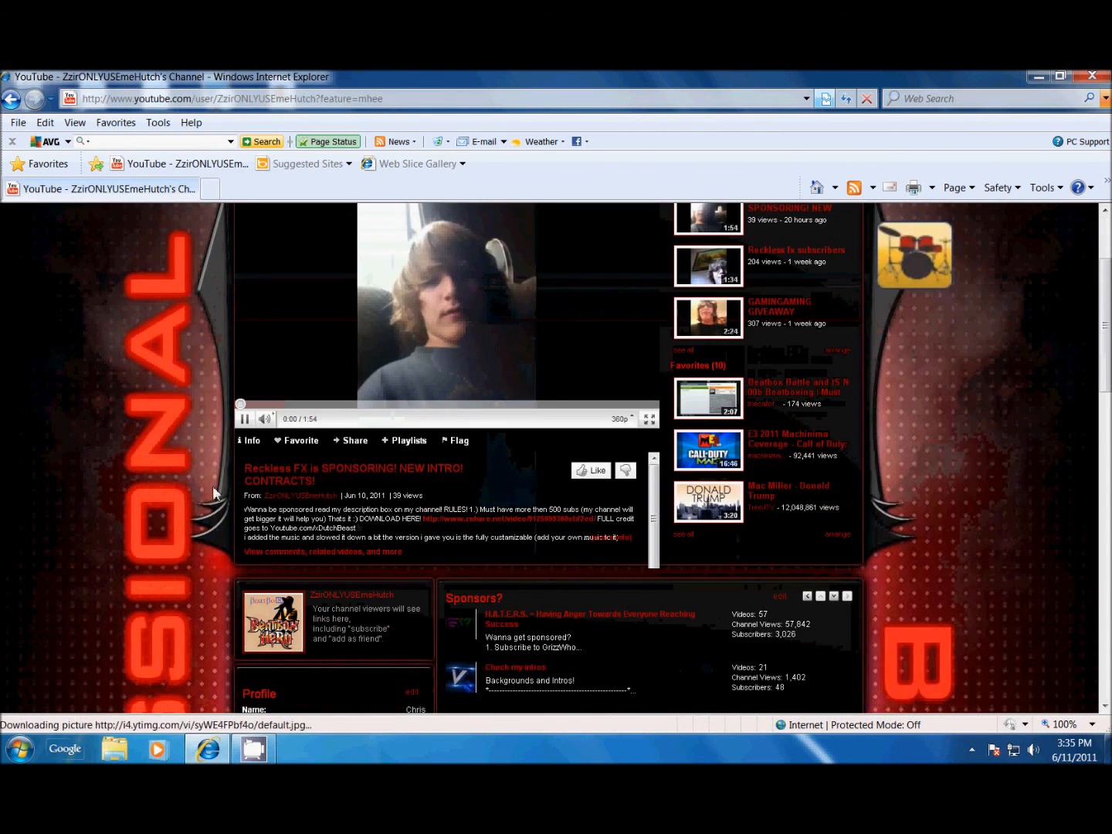
Scroll down the channel page through Profile, Subscribers, Friends and channel comments
scroll("down", 3)
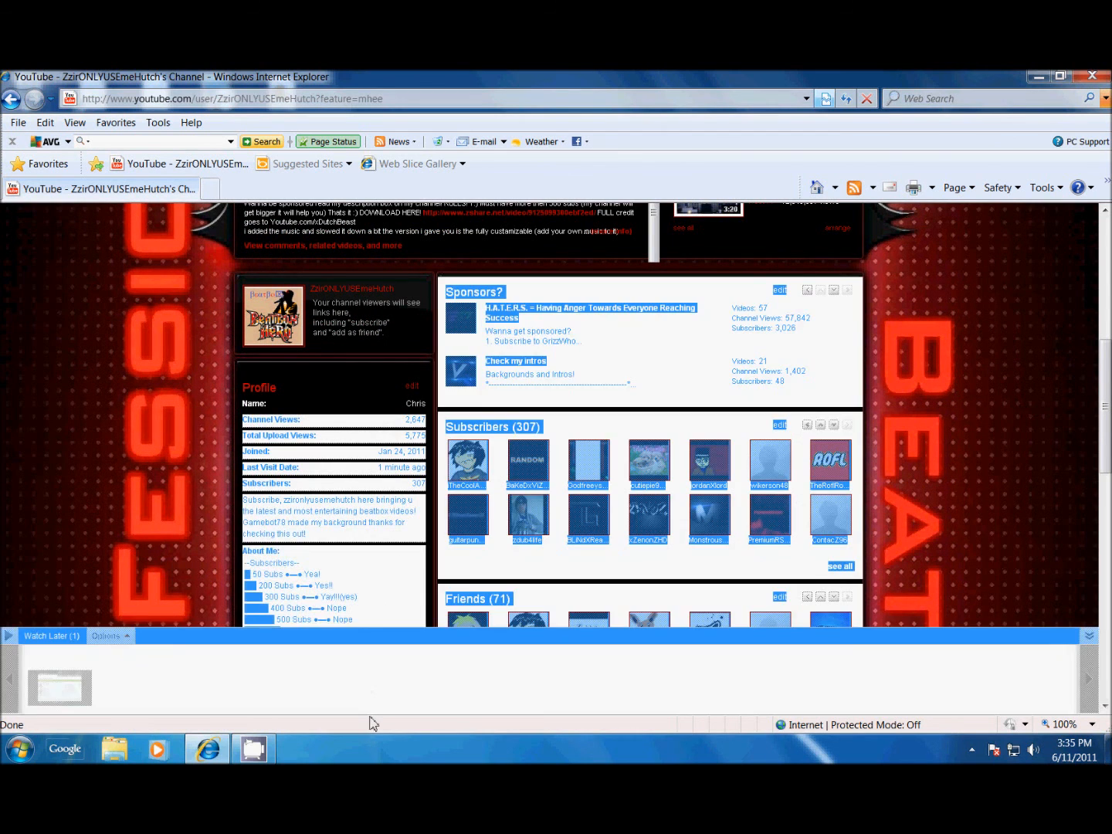
scroll("down", 3)
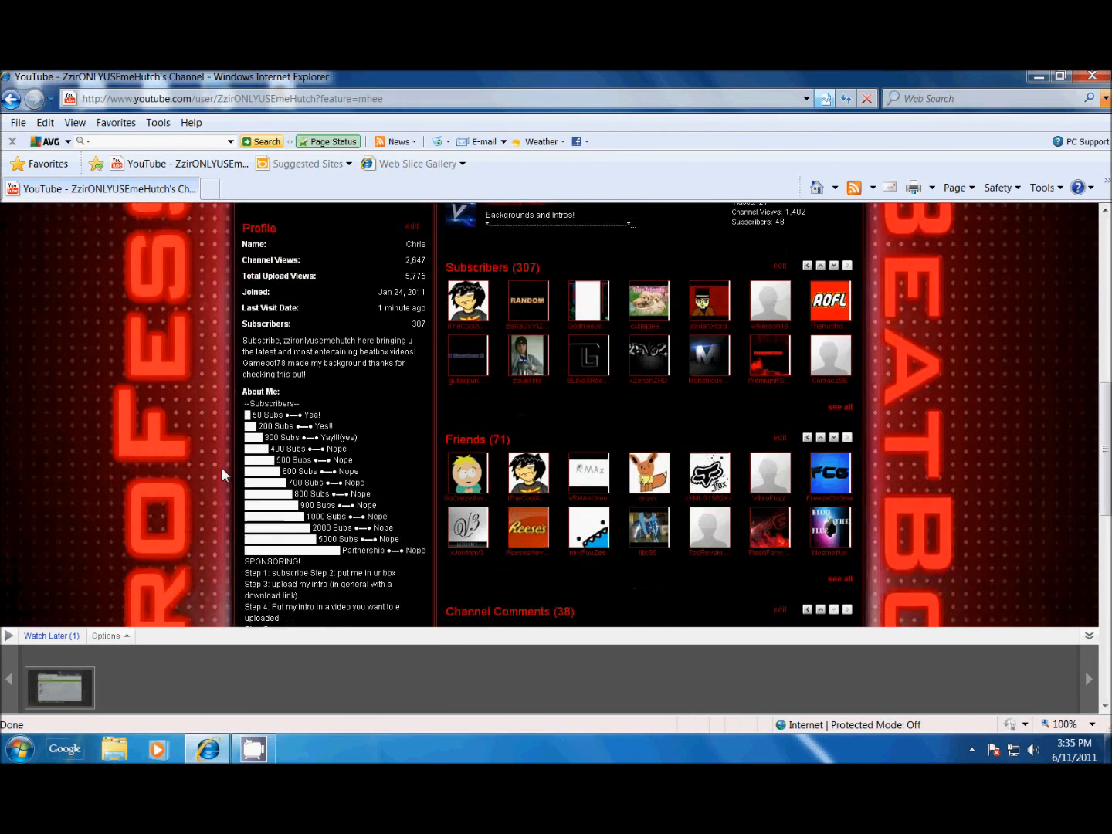
scroll("down", 3)
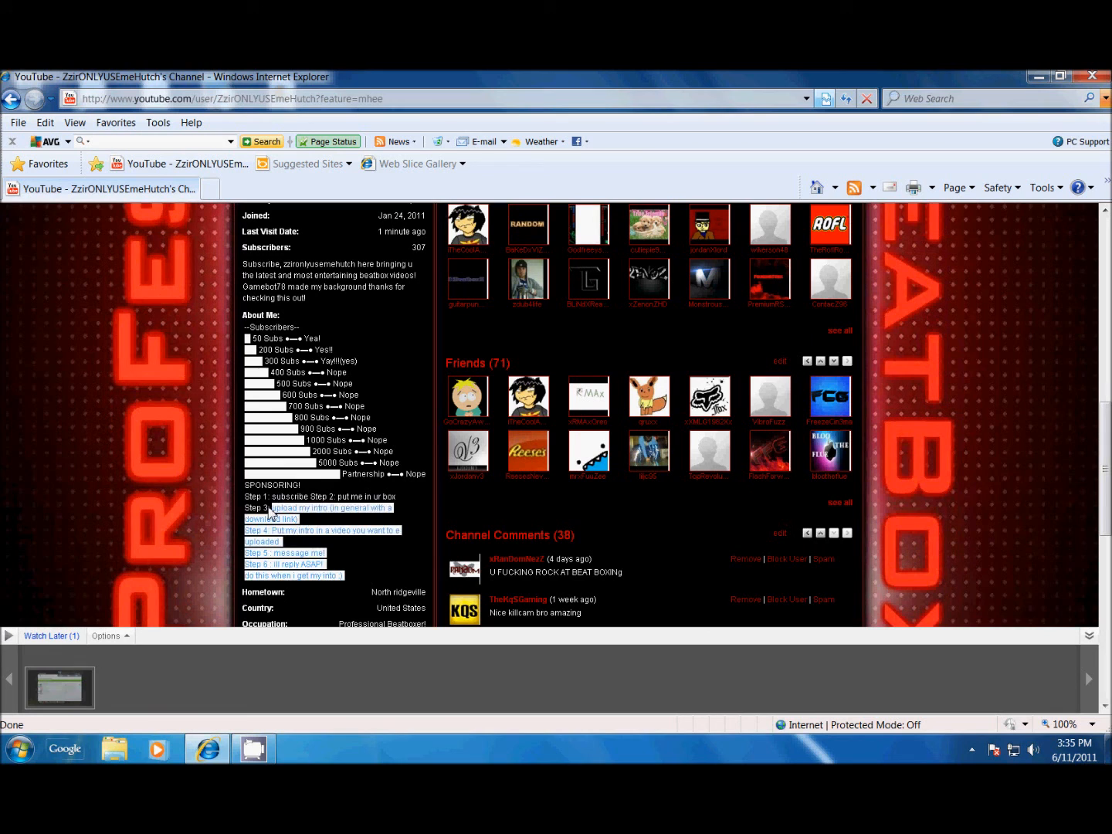